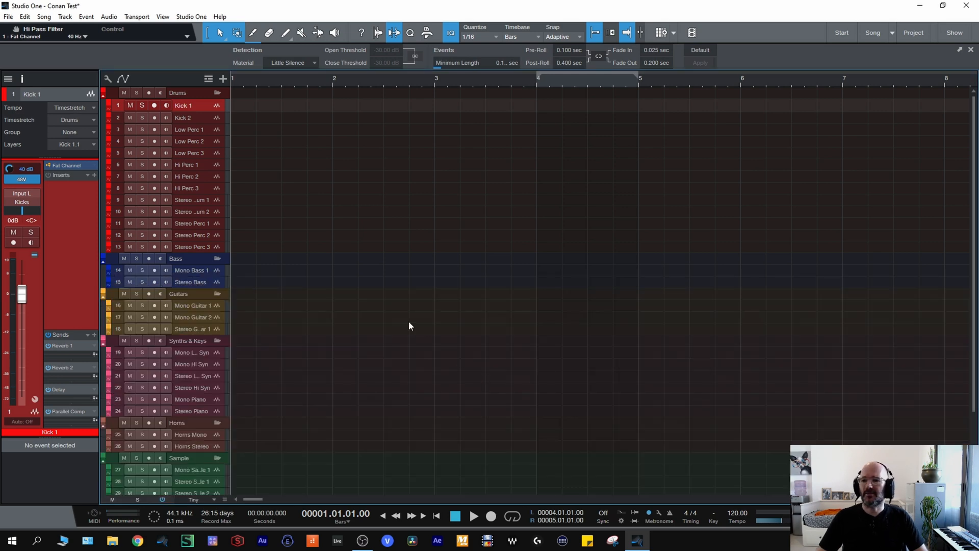
mouse_move(166, 117)
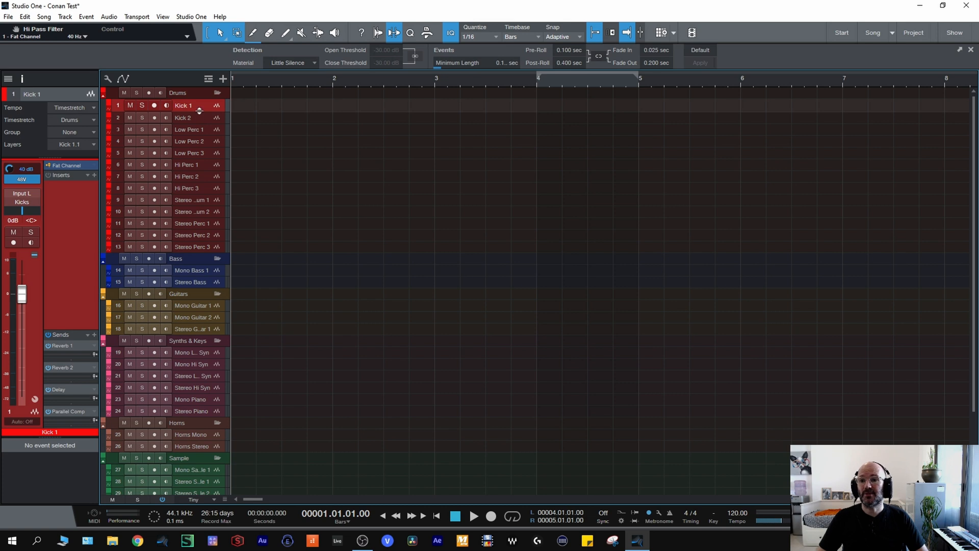
mouse_move(199, 120)
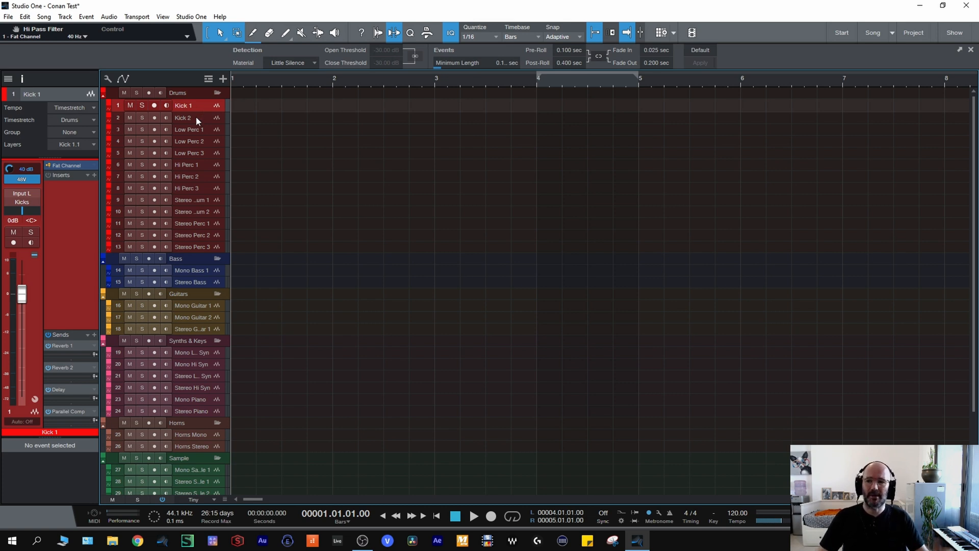
mouse_move(203, 144)
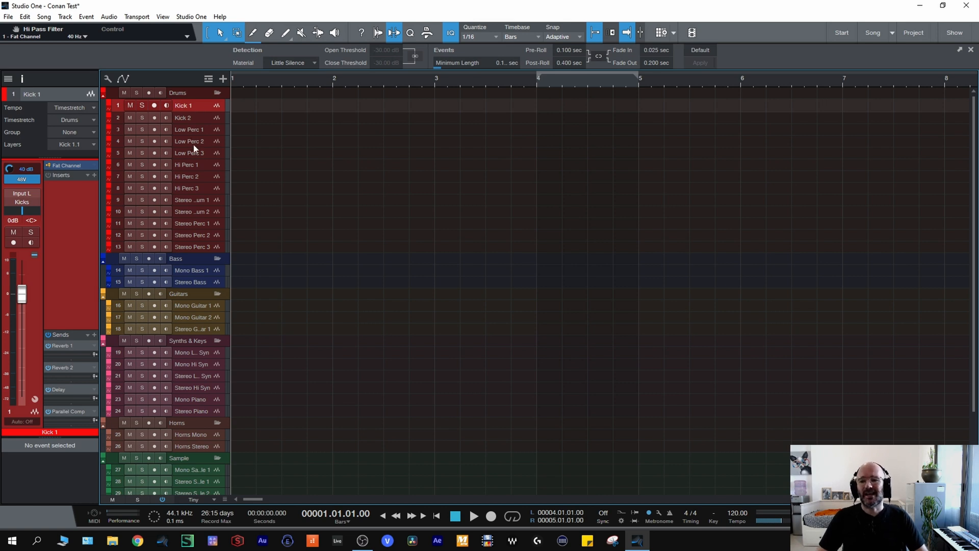
mouse_move(191, 143)
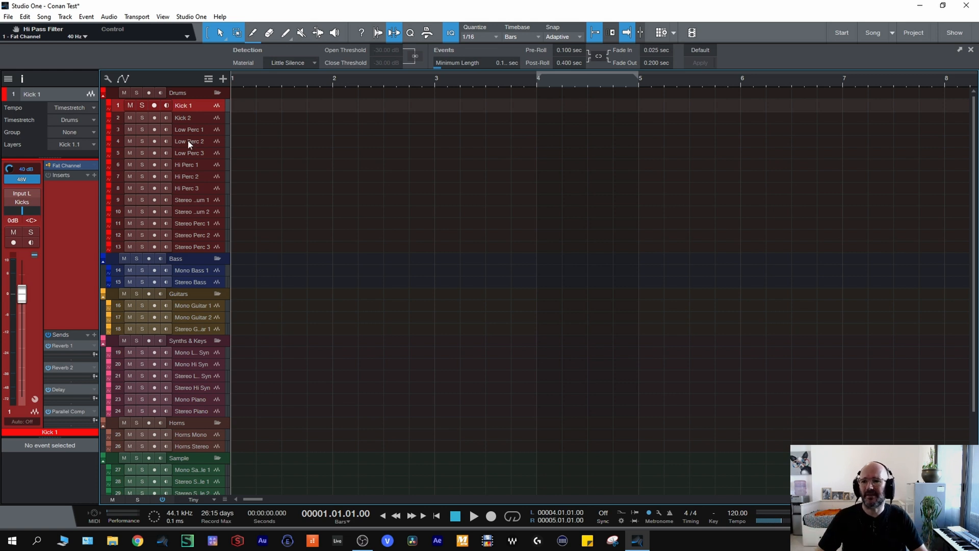
mouse_move(191, 180)
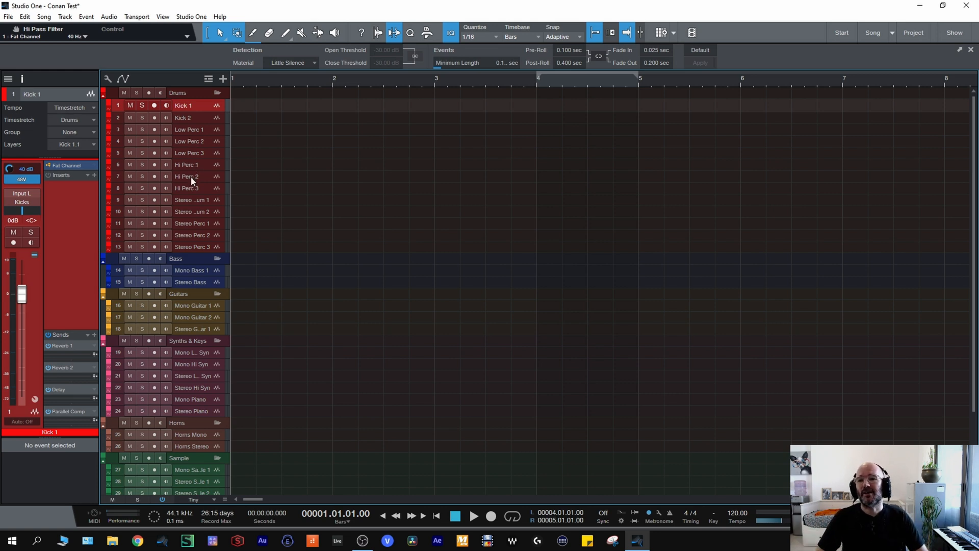
mouse_move(185, 211)
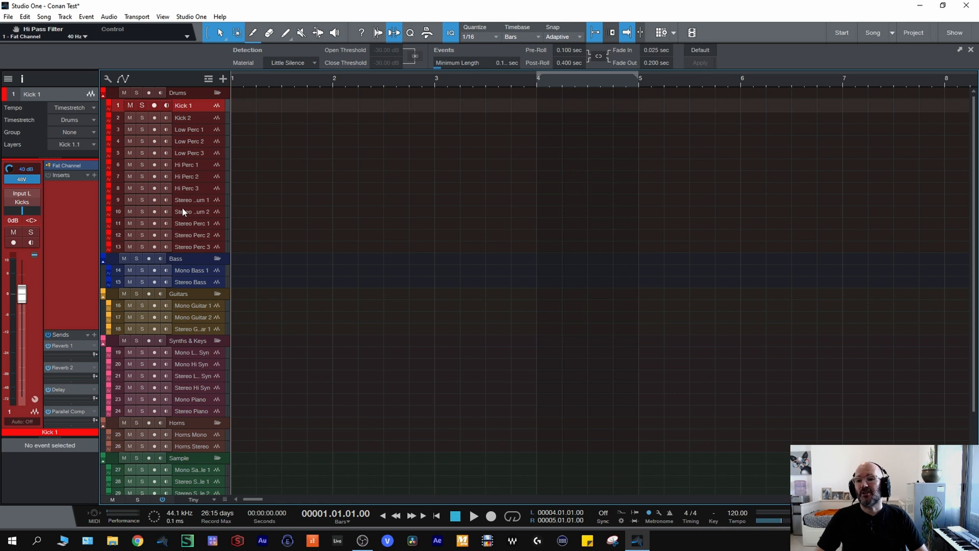
mouse_move(191, 200)
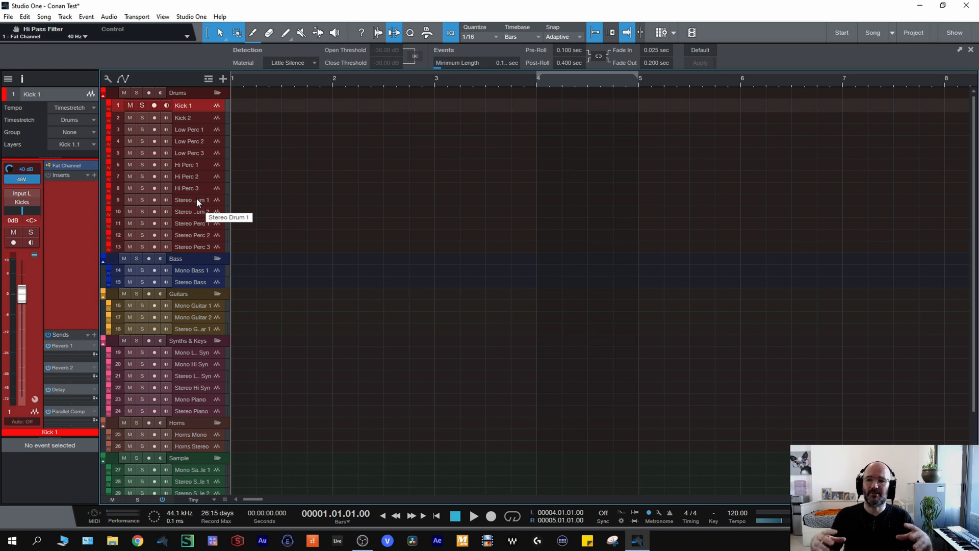
mouse_move(197, 202)
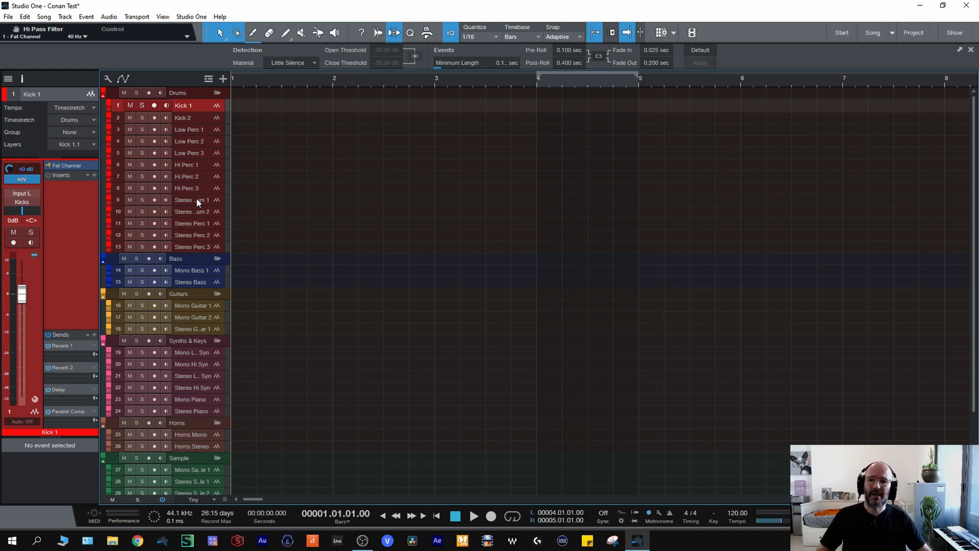
mouse_move(209, 230)
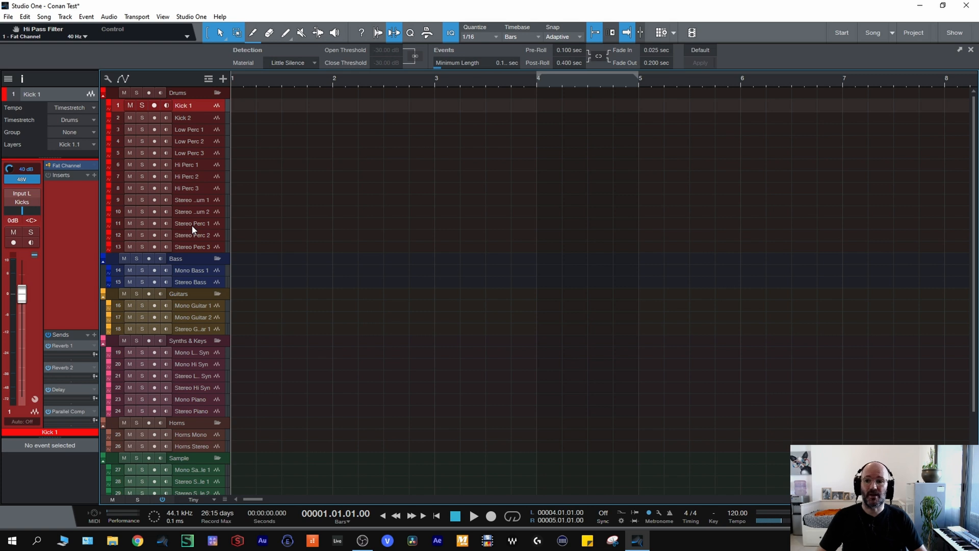
mouse_move(194, 239)
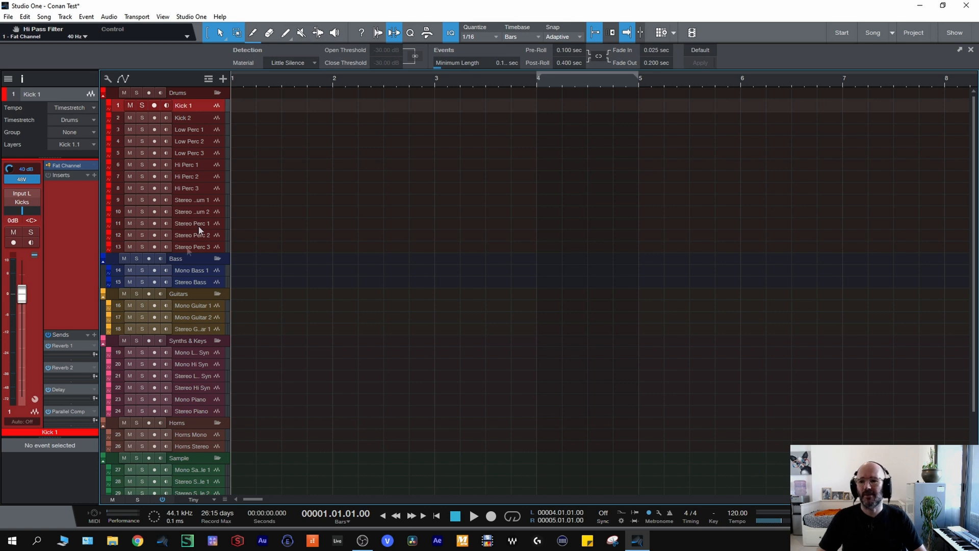
mouse_move(202, 263)
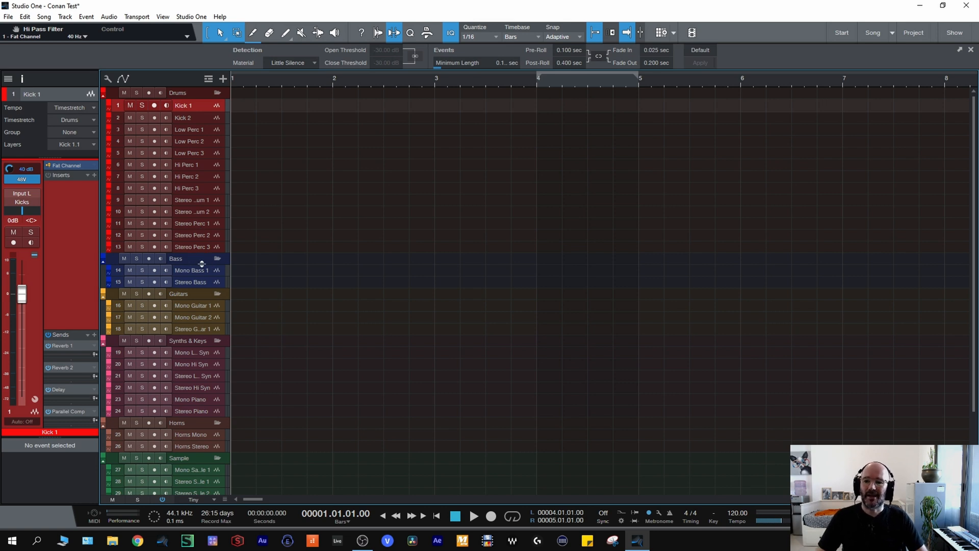
mouse_move(194, 284)
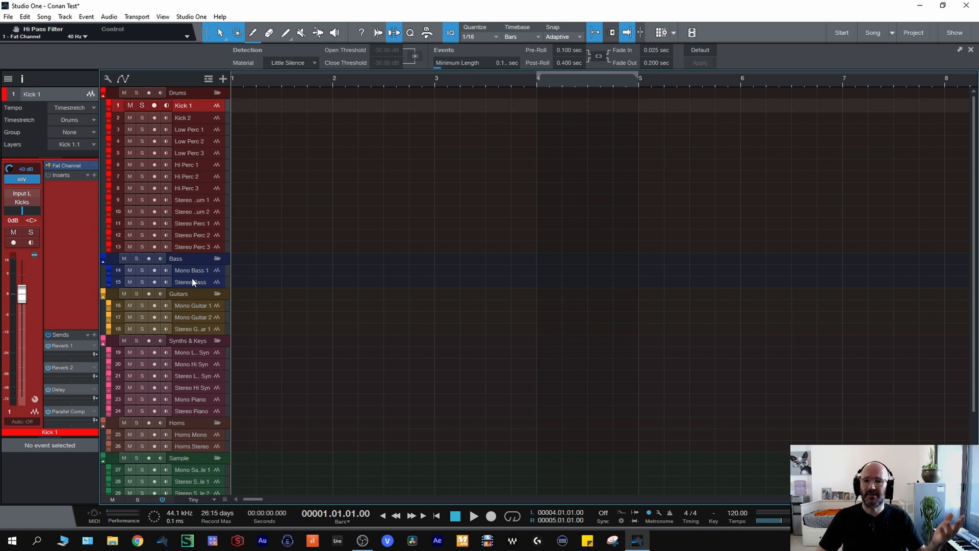
mouse_move(196, 279)
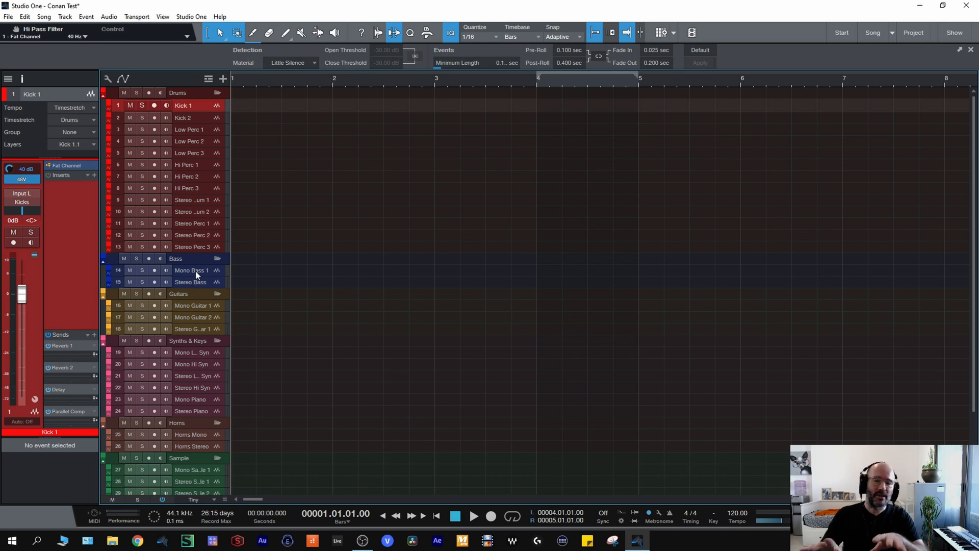
mouse_move(202, 286)
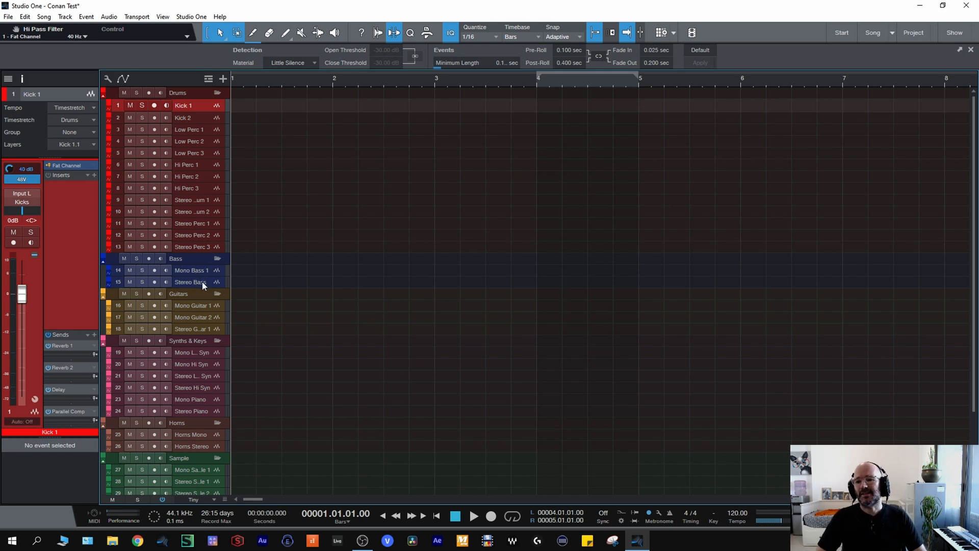
mouse_move(176, 318)
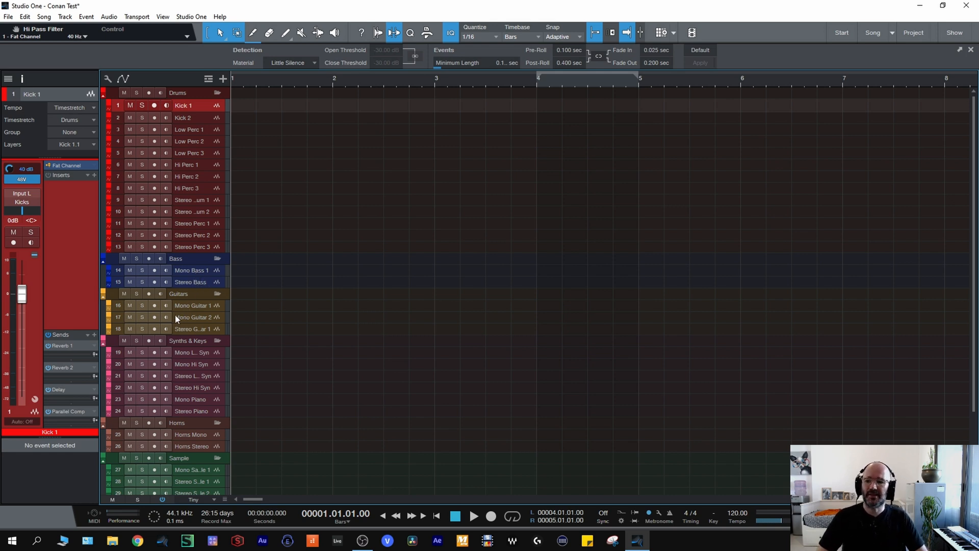
mouse_move(192, 329)
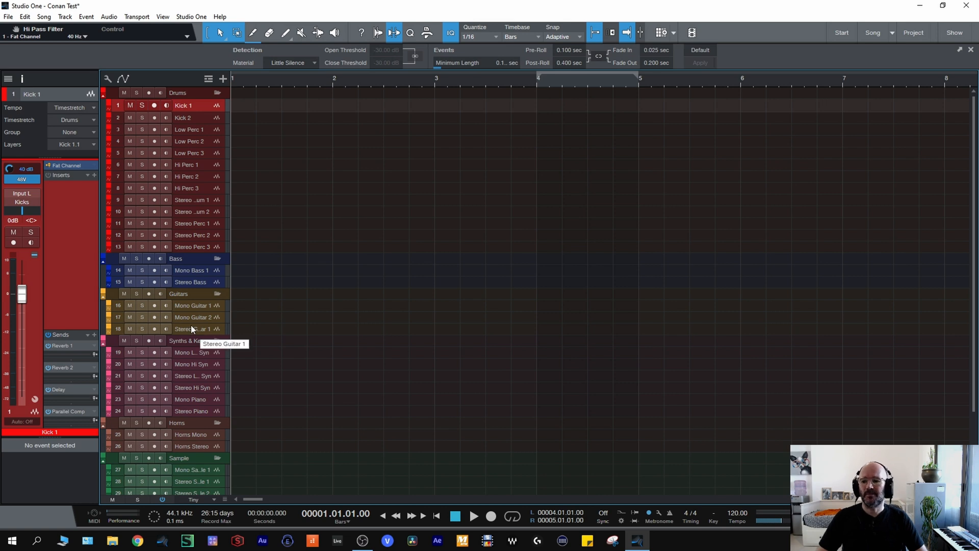
mouse_move(193, 341)
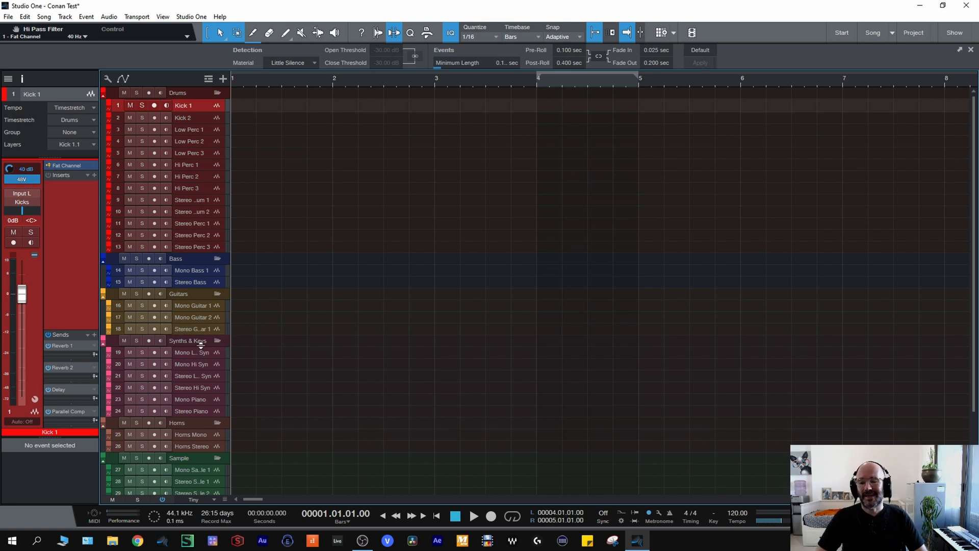
mouse_move(195, 367)
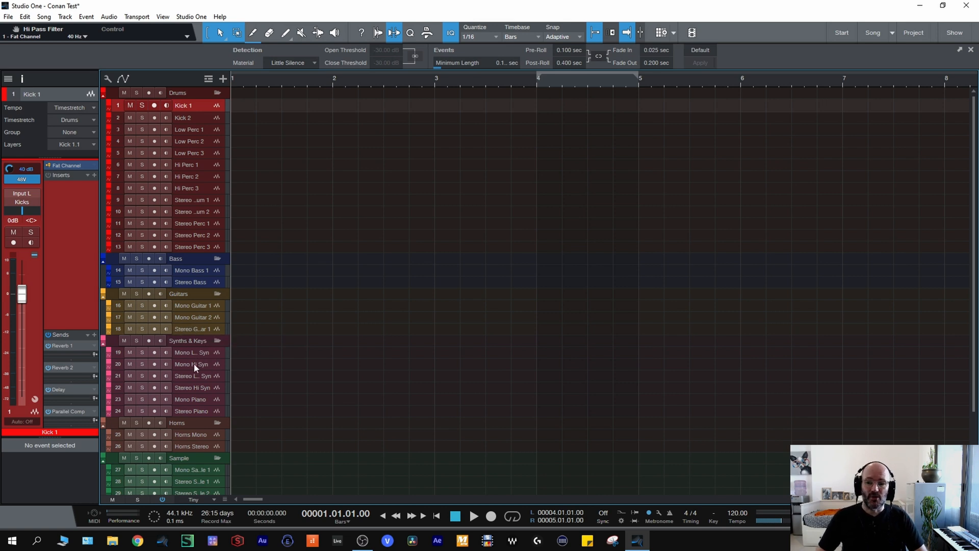
mouse_move(190, 389)
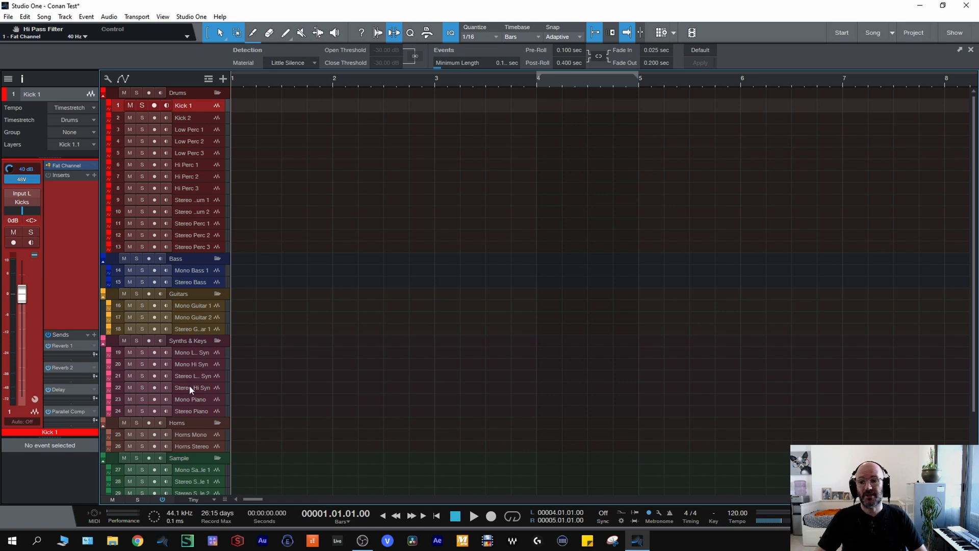
mouse_move(211, 394)
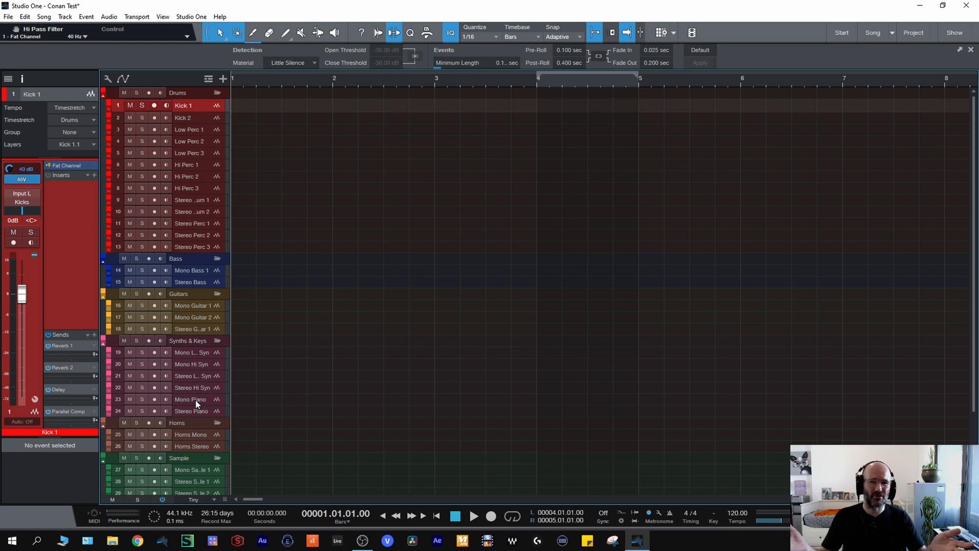
mouse_move(196, 416)
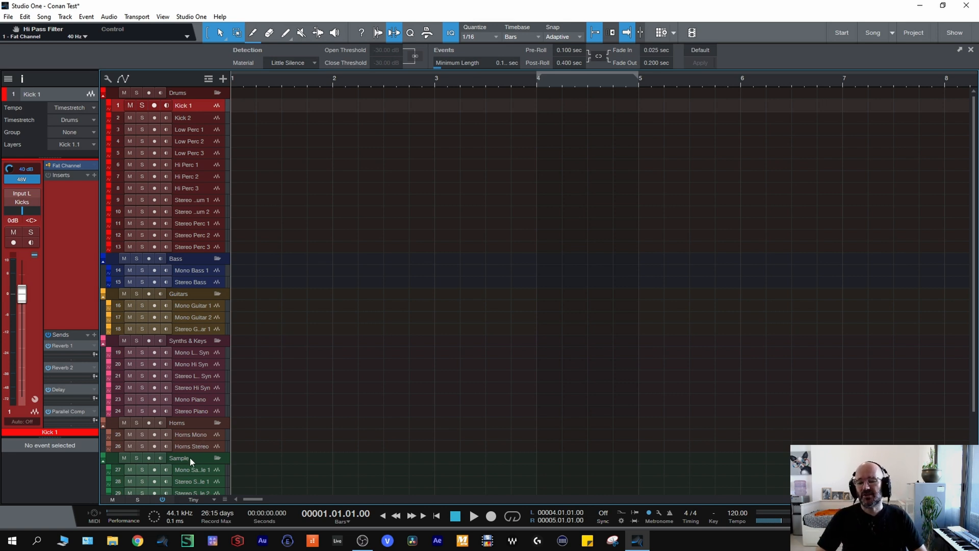
Scroll the track list down to the Sample, FX & Fills, Vocals, FX and Busses folders.
scroll("down", 3)
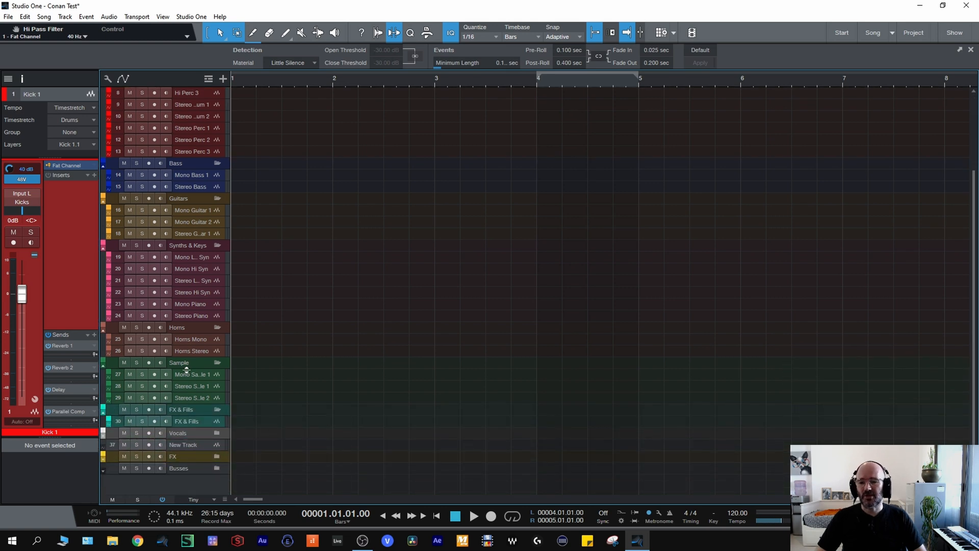
mouse_move(191, 368)
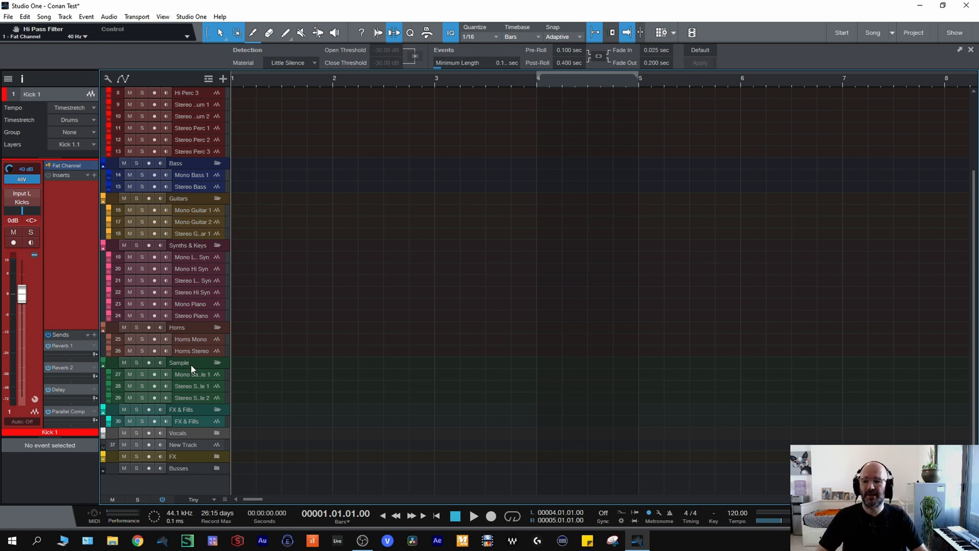
mouse_move(200, 414)
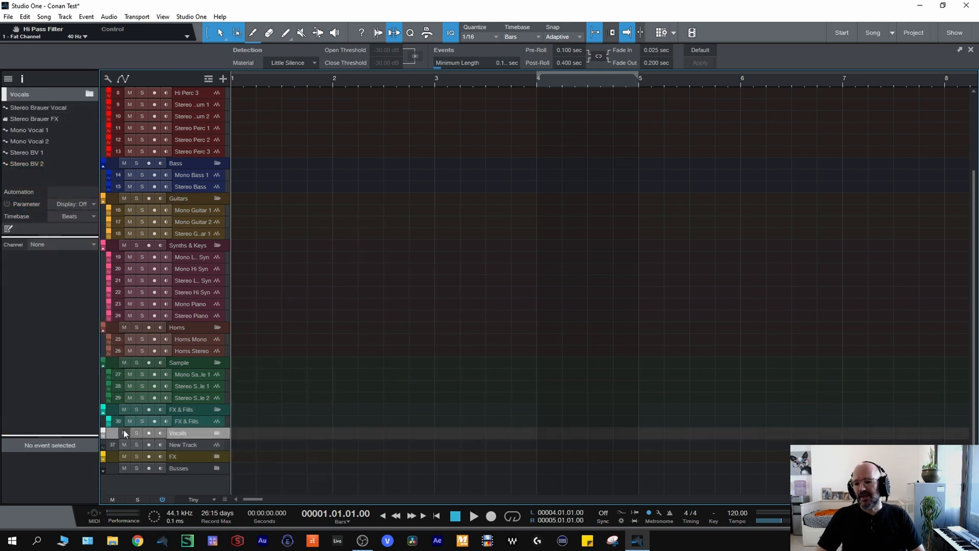
mouse_move(104, 438)
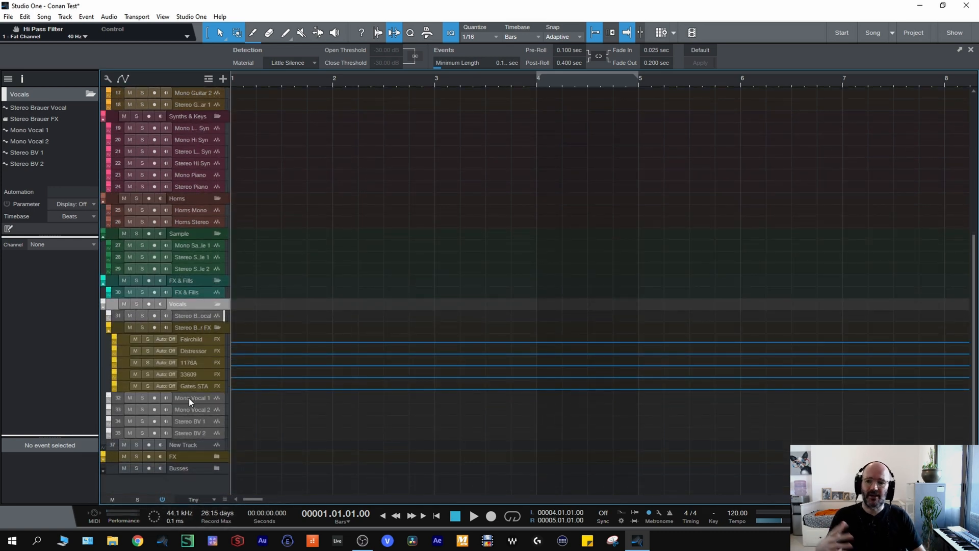
mouse_move(197, 340)
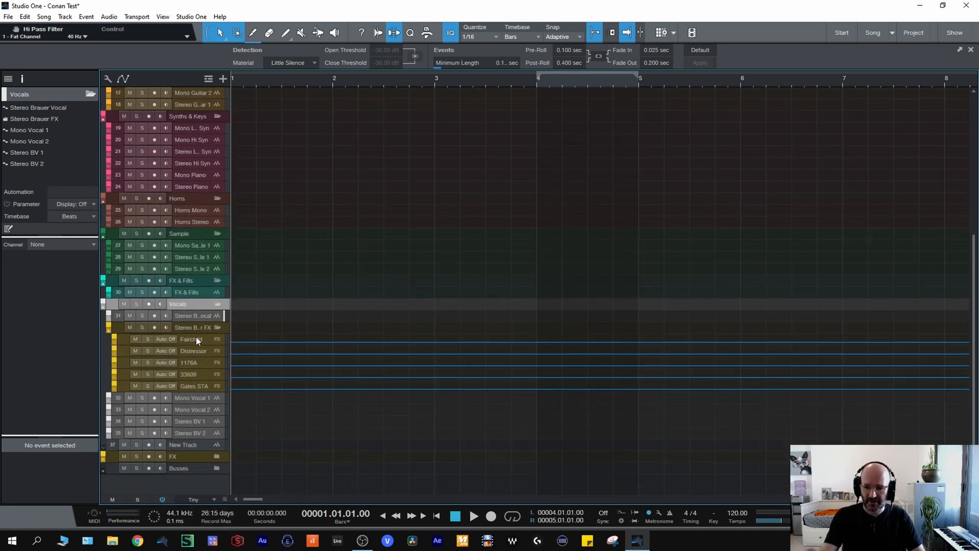
mouse_move(191, 364)
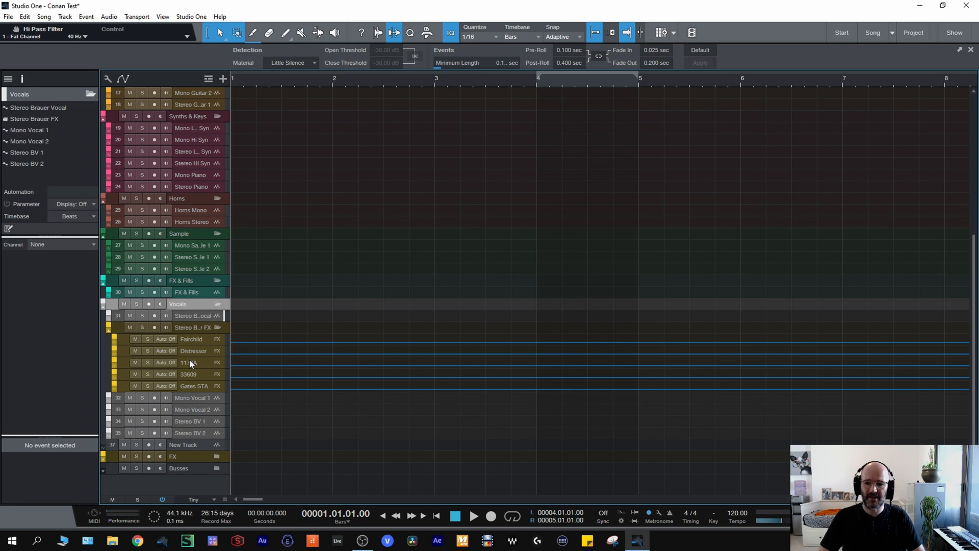
mouse_move(191, 377)
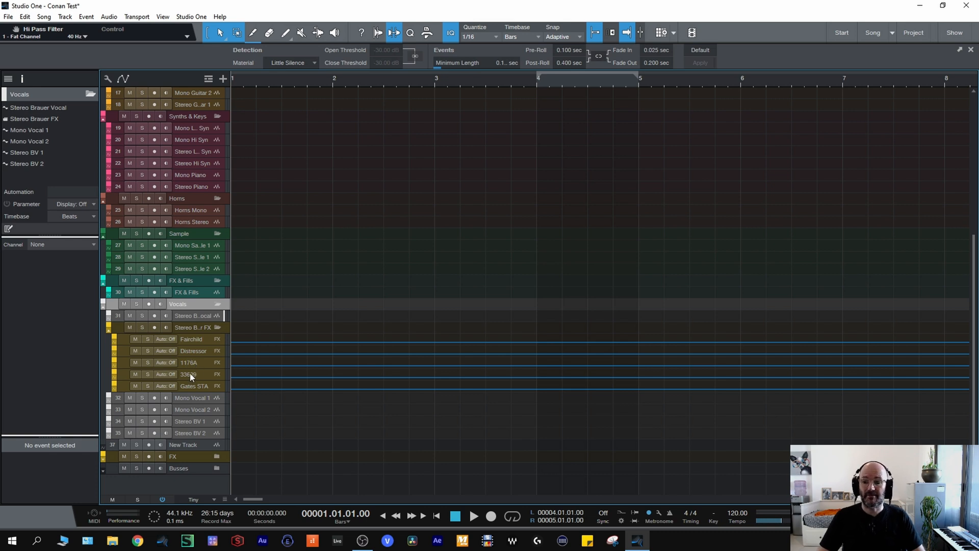
mouse_move(193, 363)
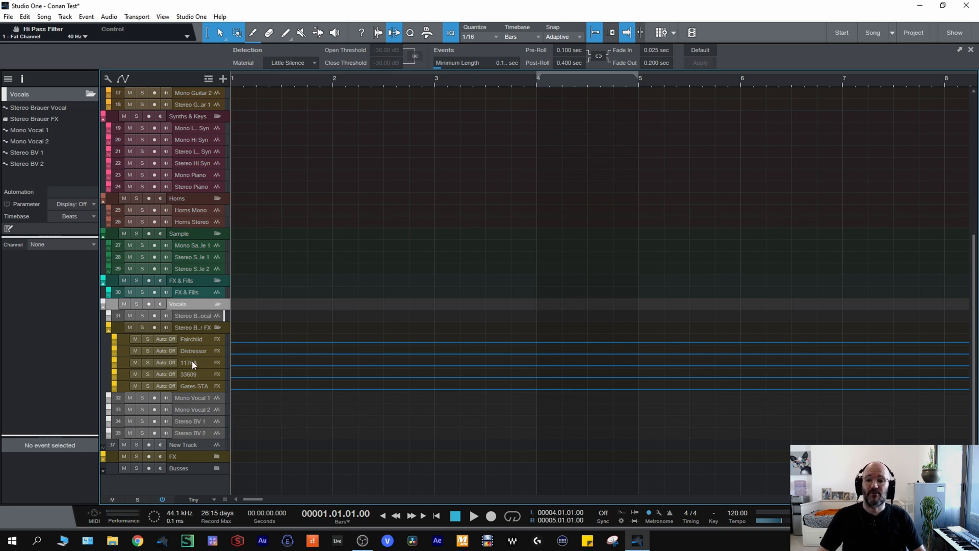
mouse_move(200, 353)
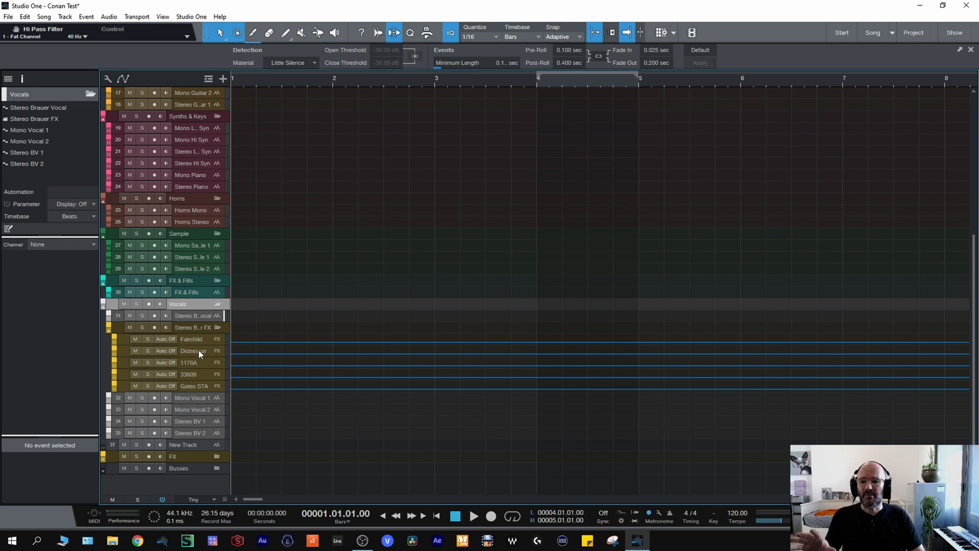
mouse_move(190, 373)
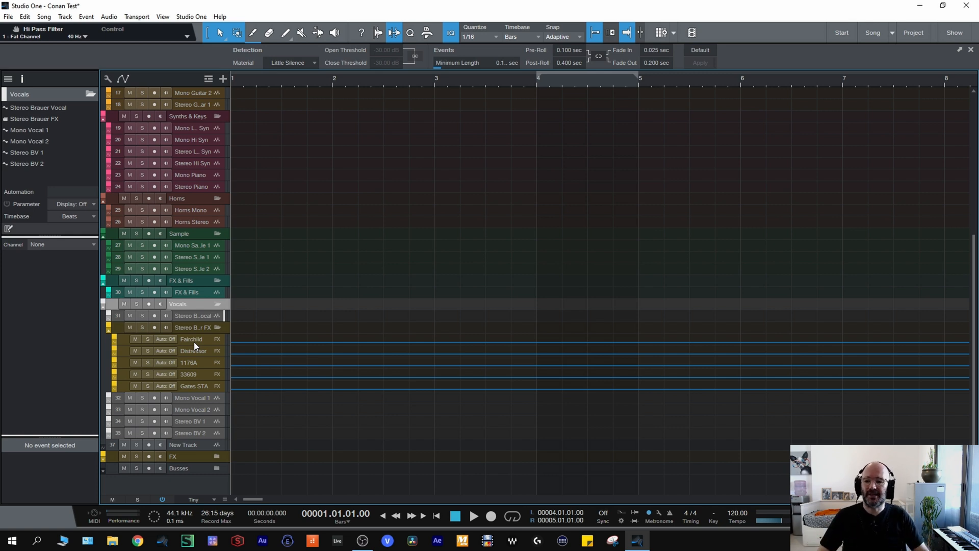
mouse_move(196, 354)
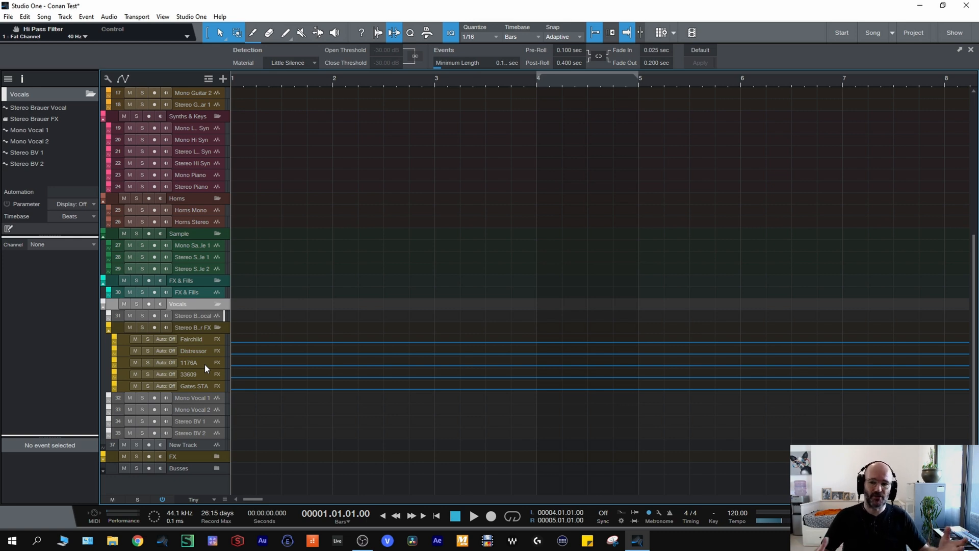
mouse_move(192, 400)
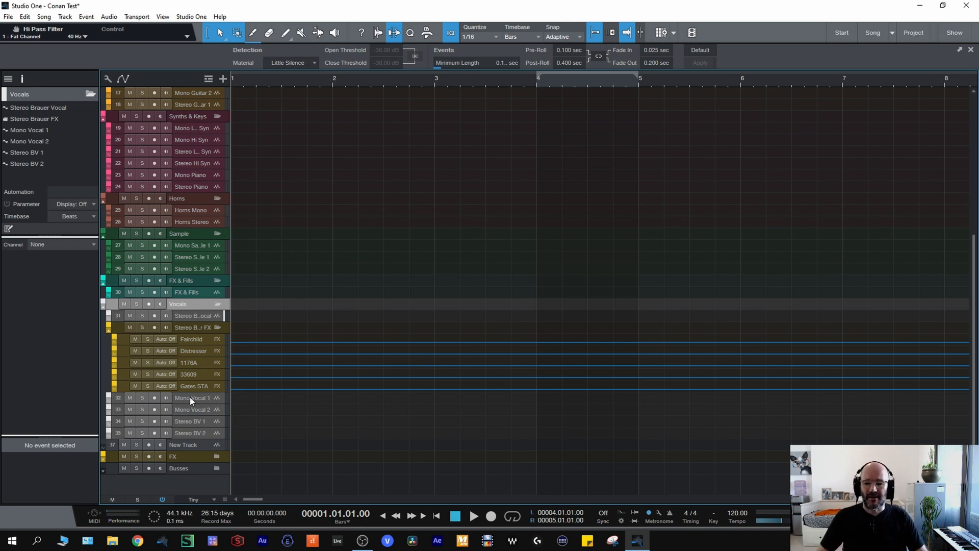
mouse_move(182, 422)
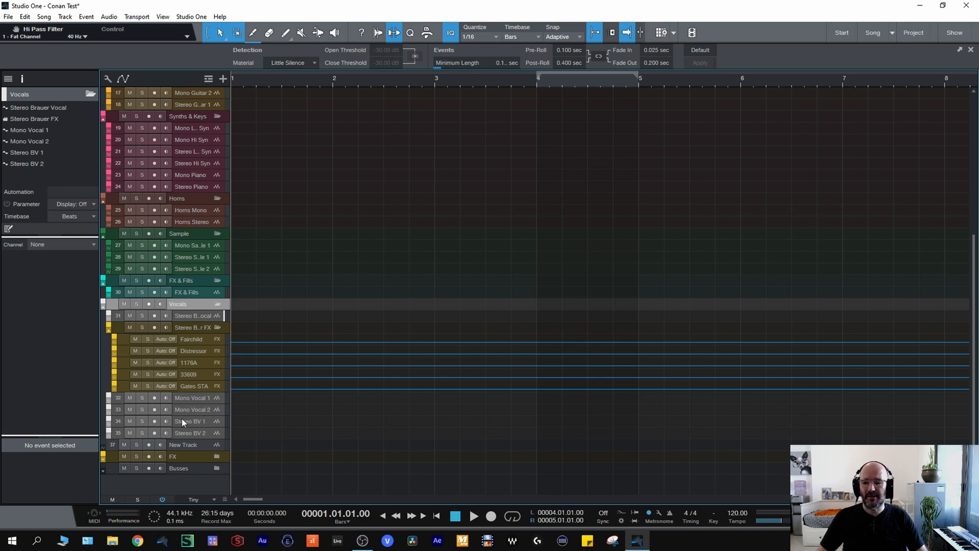
mouse_move(200, 356)
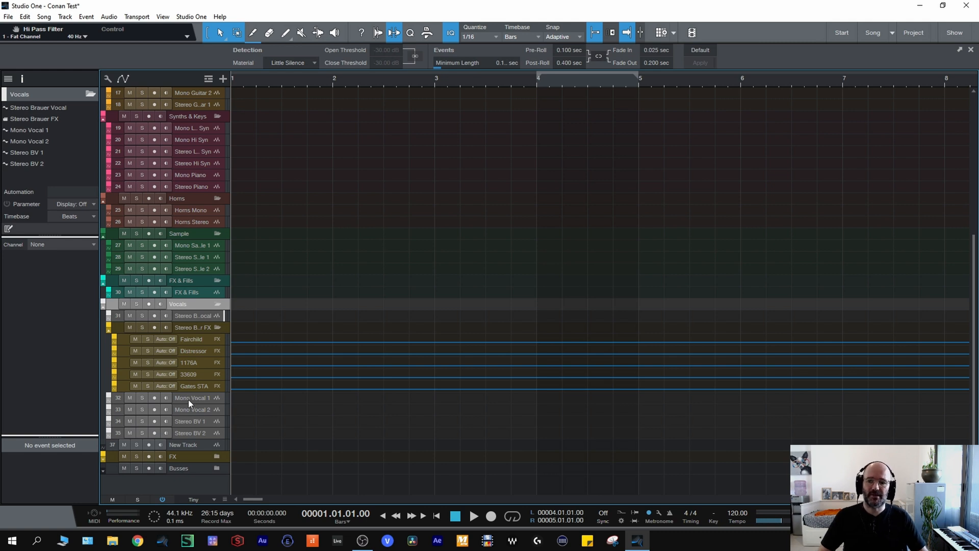
mouse_move(192, 416)
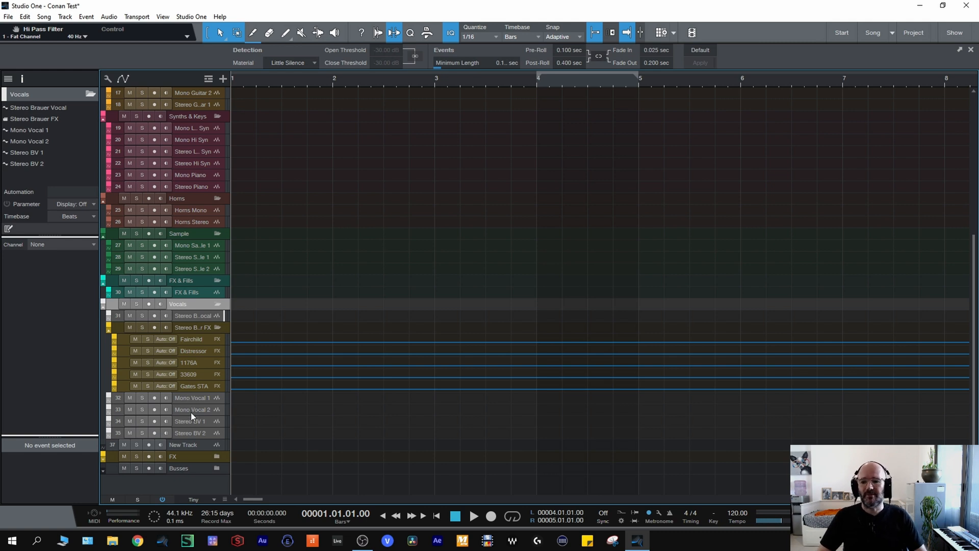
mouse_move(188, 410)
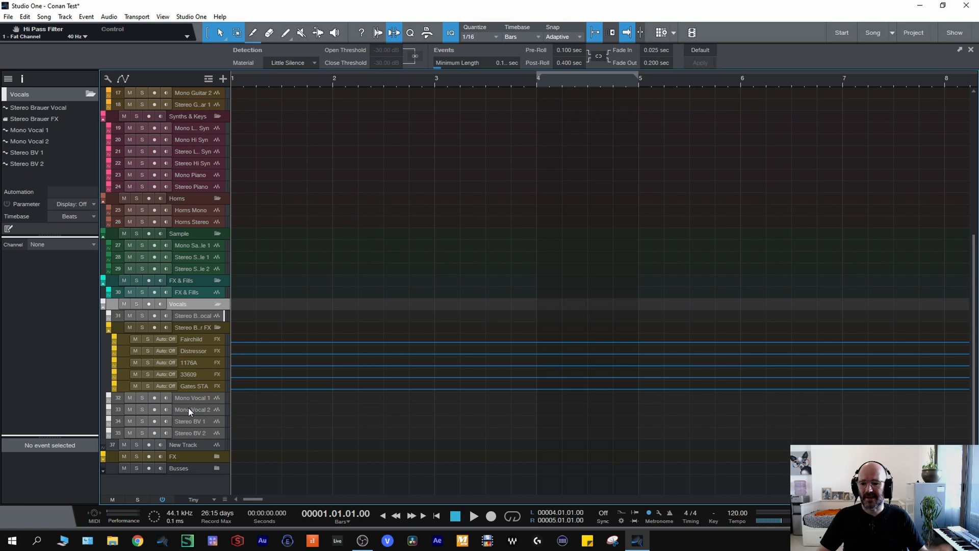
mouse_move(184, 450)
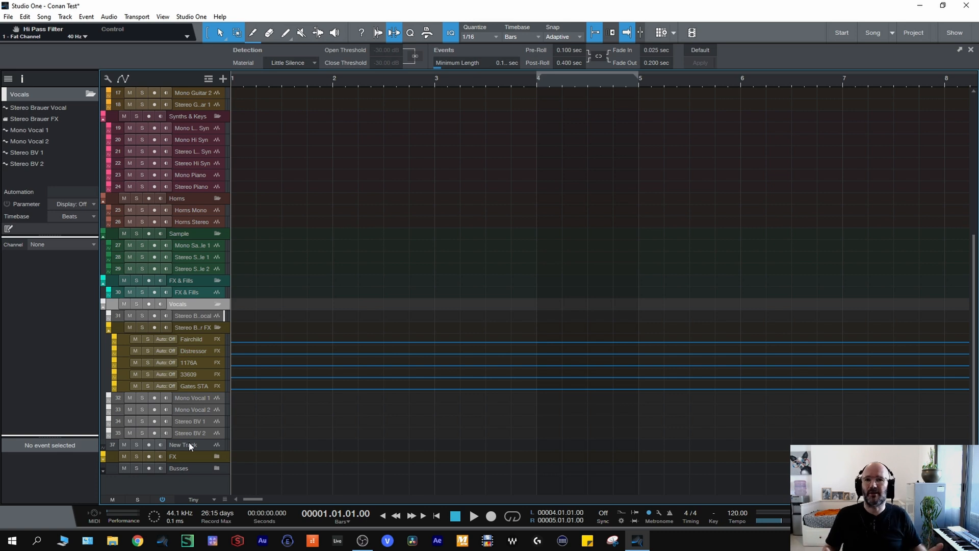
Expand the FX folder to reveal Reverb 1, Reverb 2, Delay and Parallel Comp returns.
left_click(217, 456)
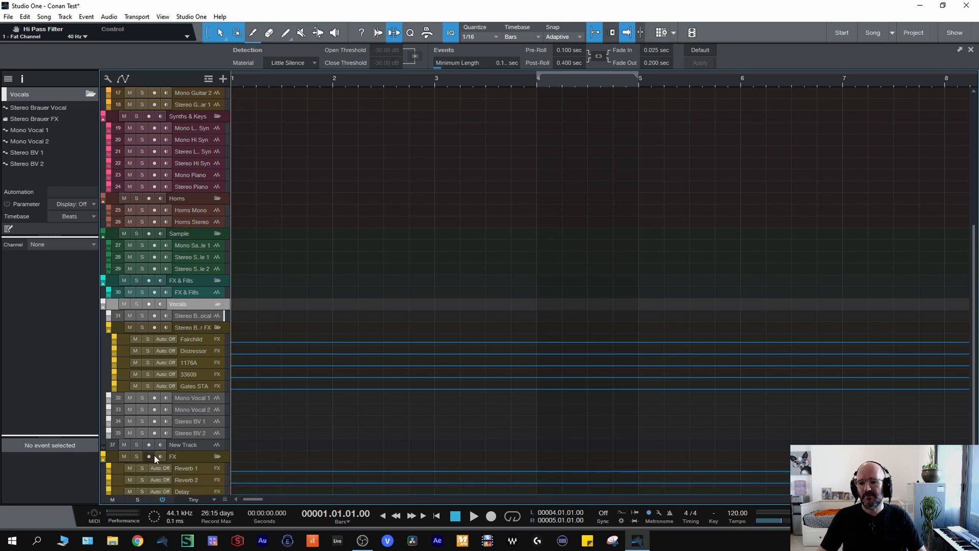
scroll("down", 3)
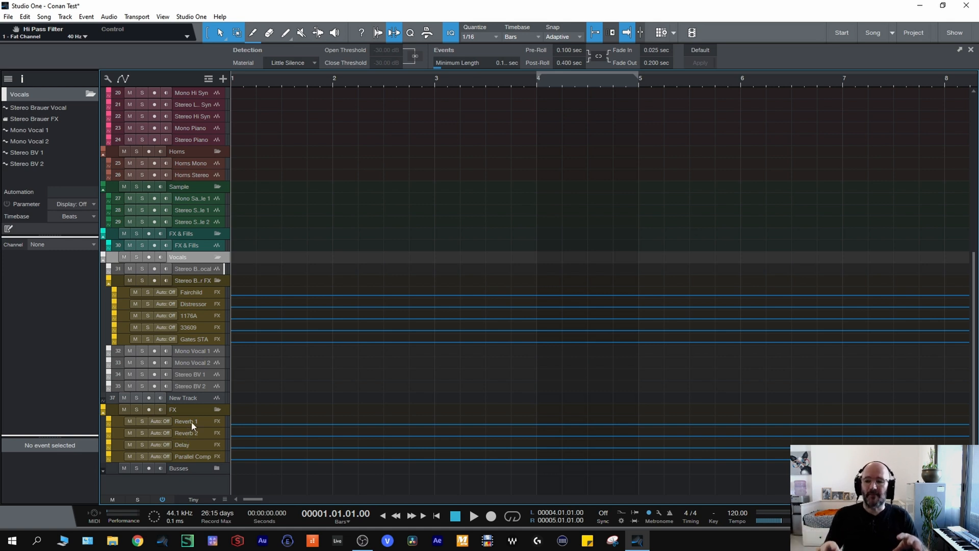
mouse_move(185, 427)
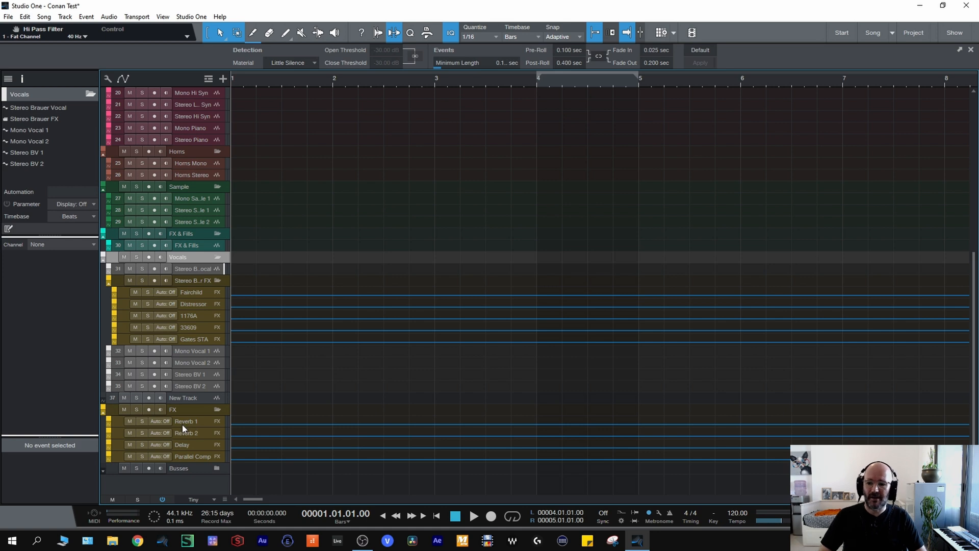
mouse_move(194, 462)
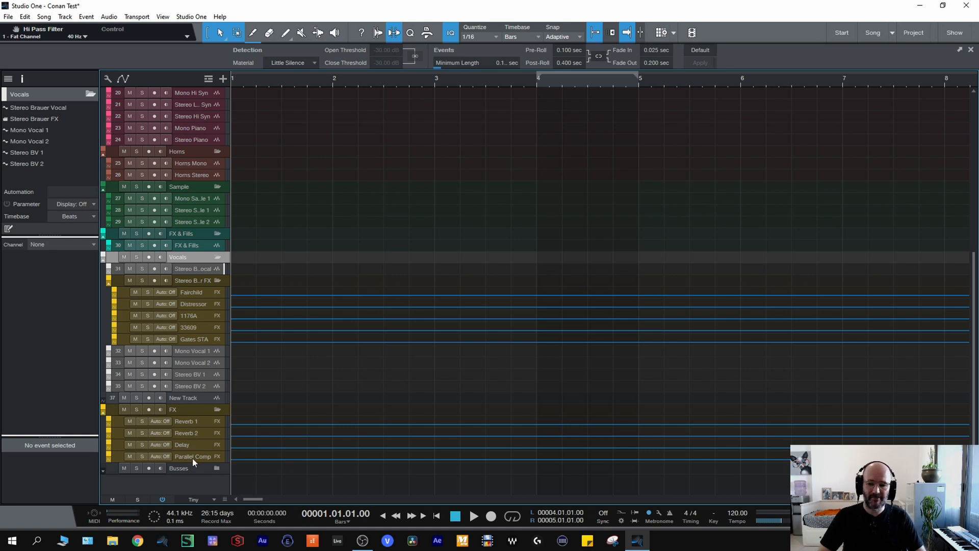
mouse_move(193, 425)
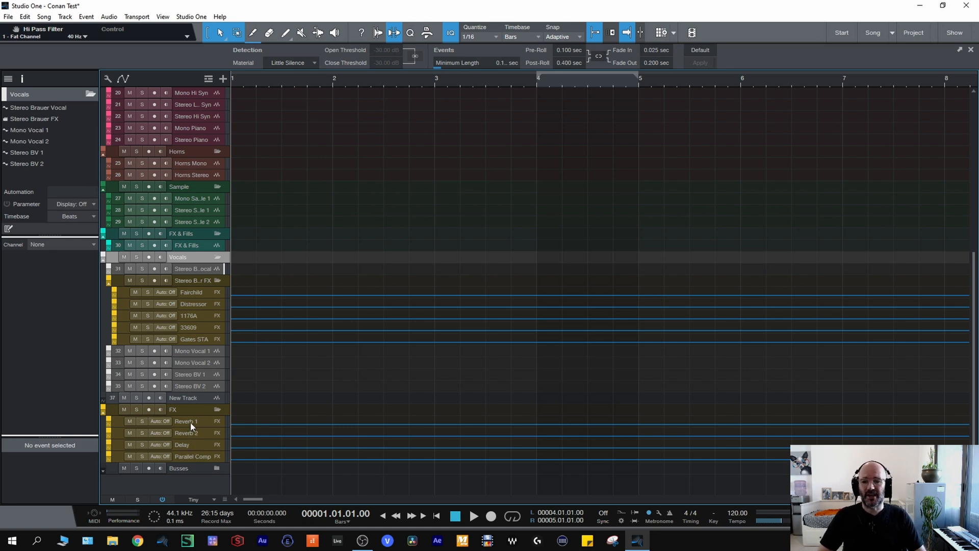
mouse_move(192, 426)
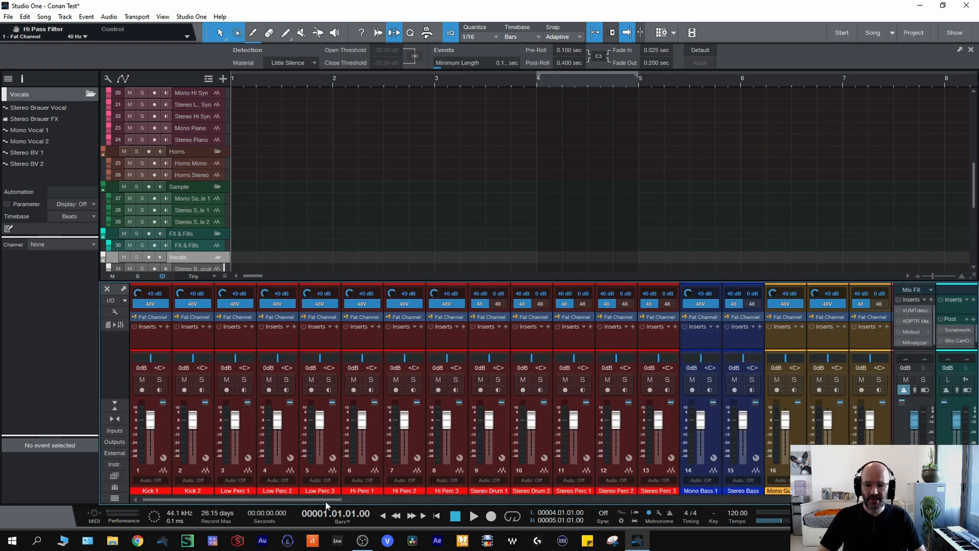
scroll("right", 3)
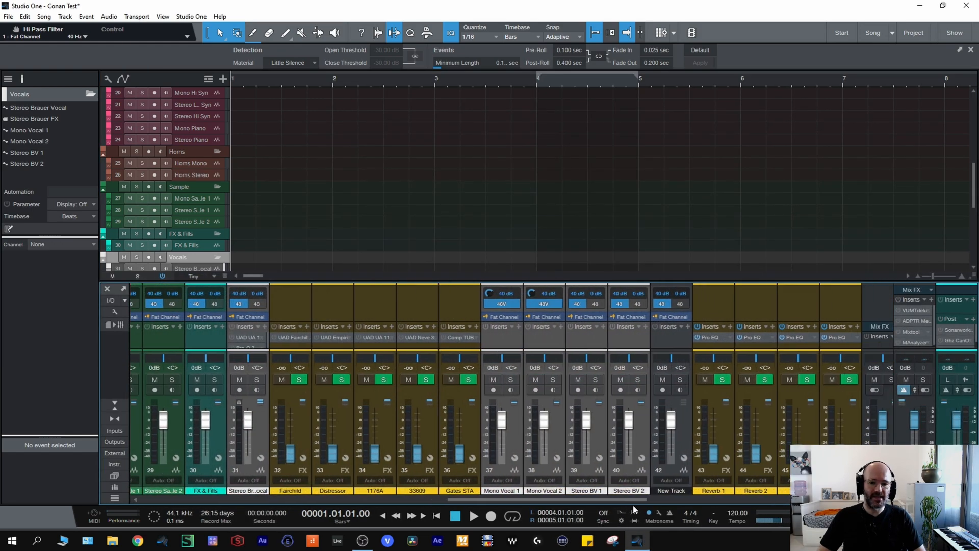
scroll("right", 3)
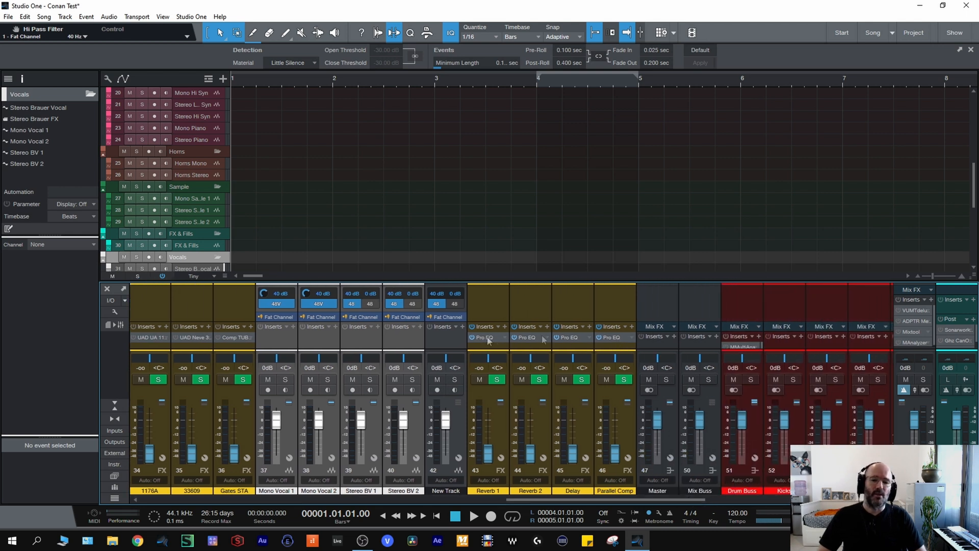
mouse_move(489, 341)
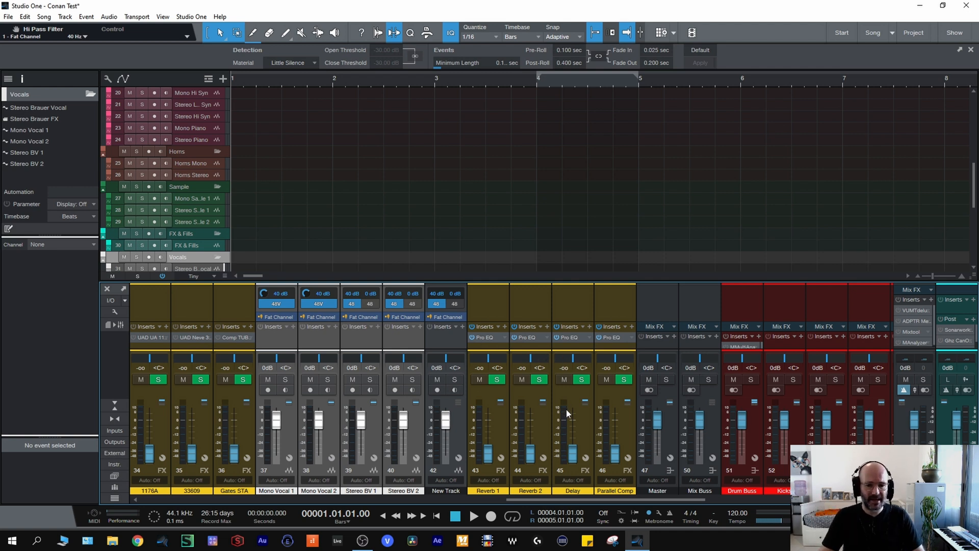
mouse_move(611, 357)
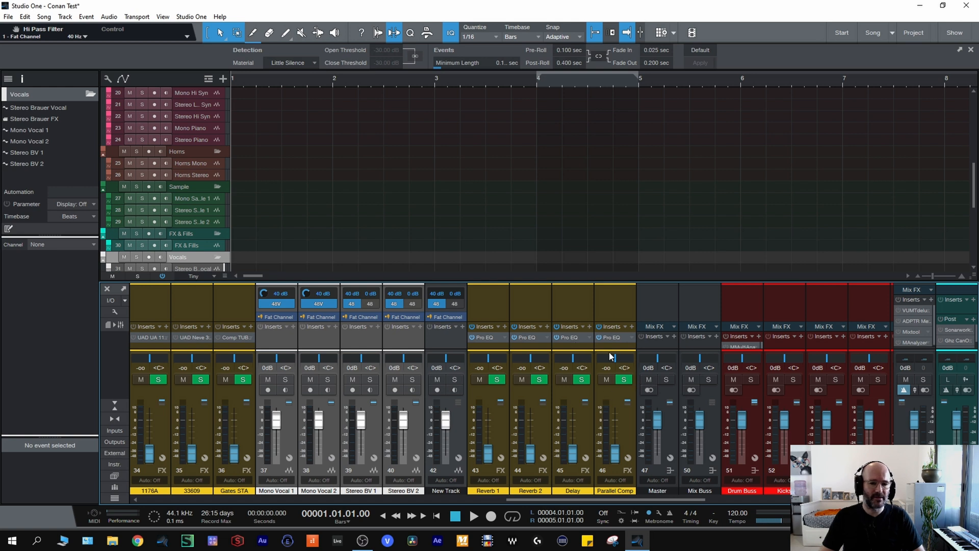
mouse_move(574, 331)
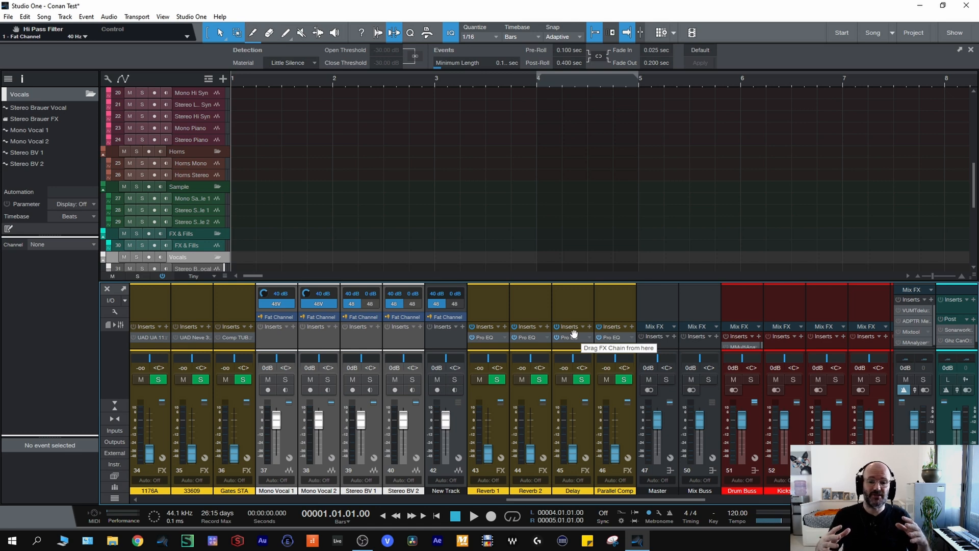
mouse_move(574, 333)
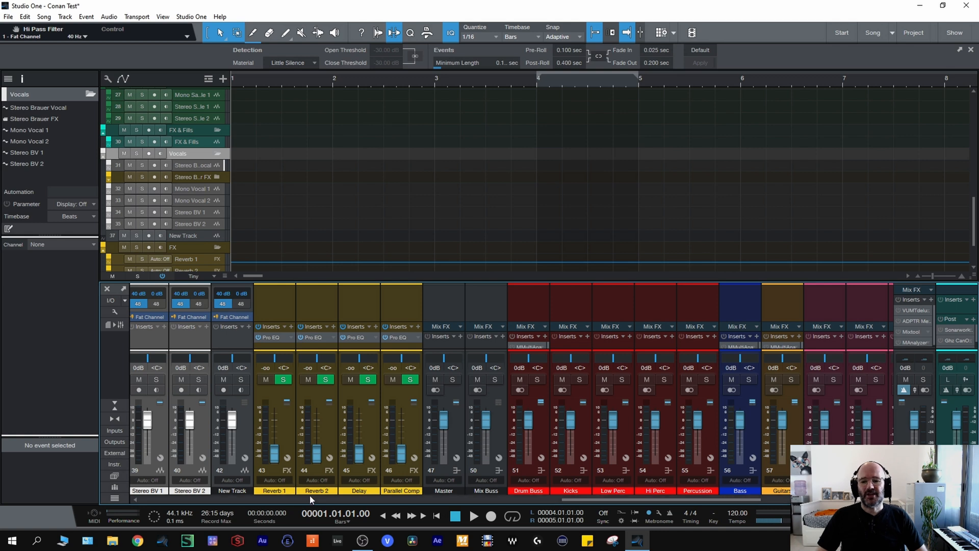
mouse_move(896, 397)
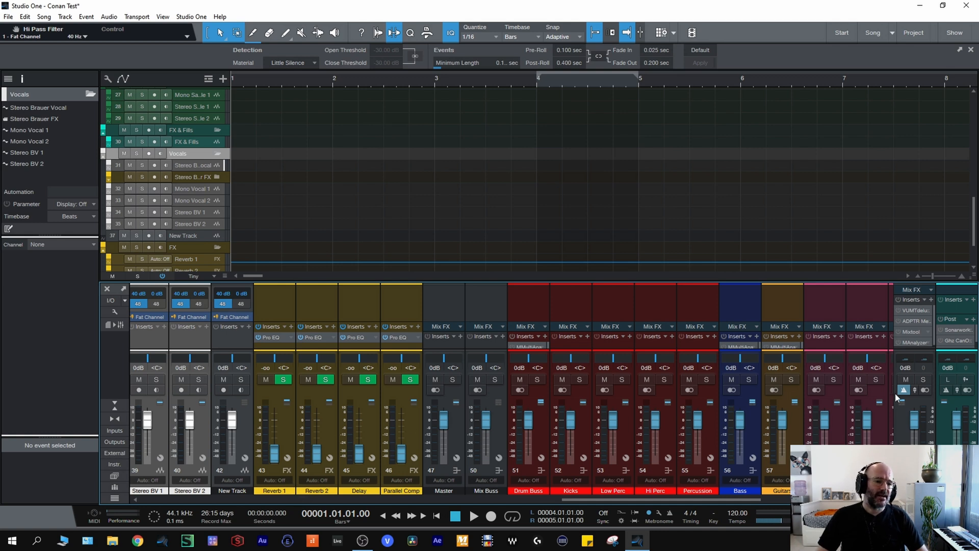
mouse_move(926, 314)
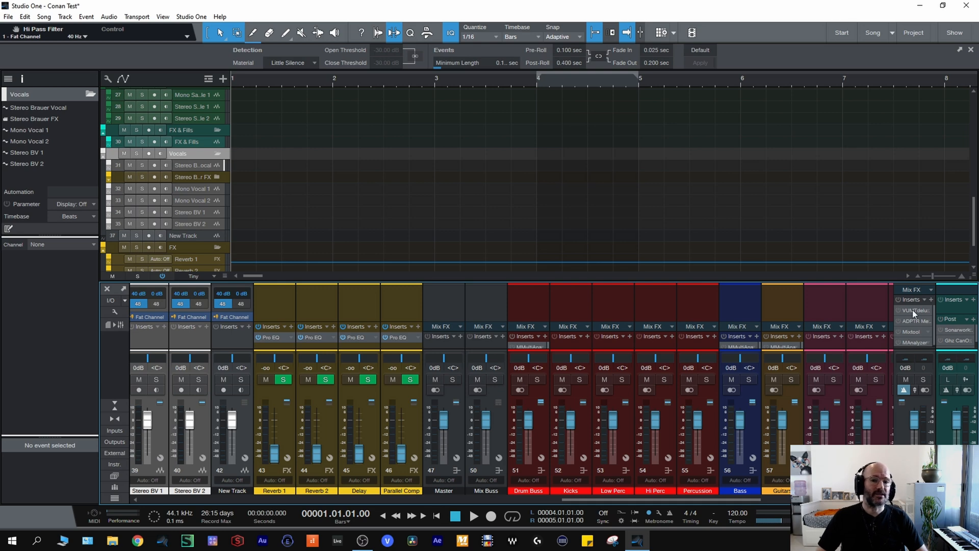
mouse_move(633, 176)
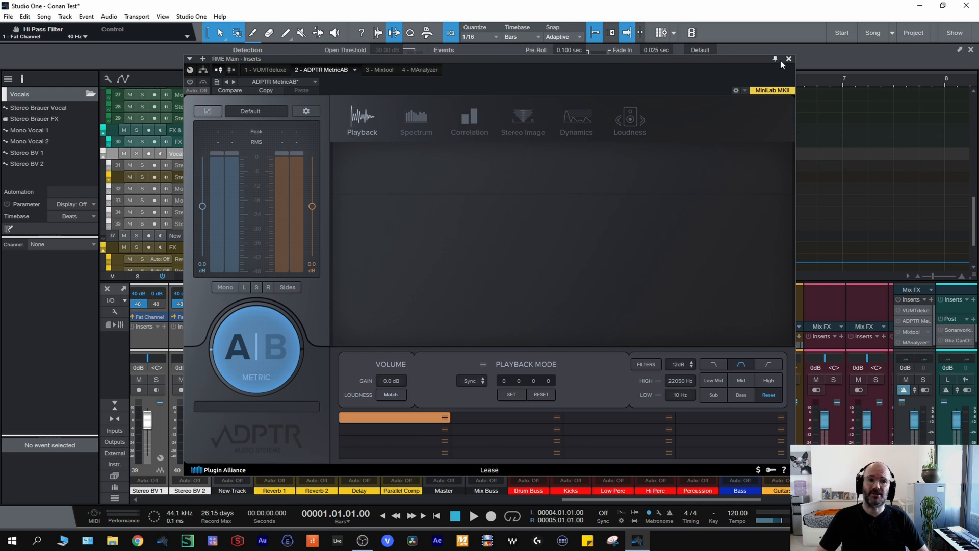
left_click(788, 58)
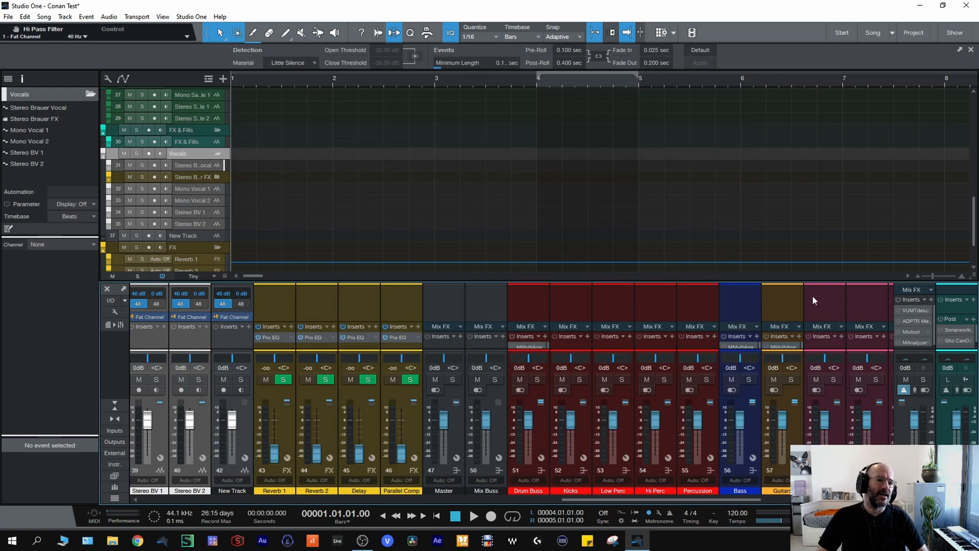
mouse_move(956, 382)
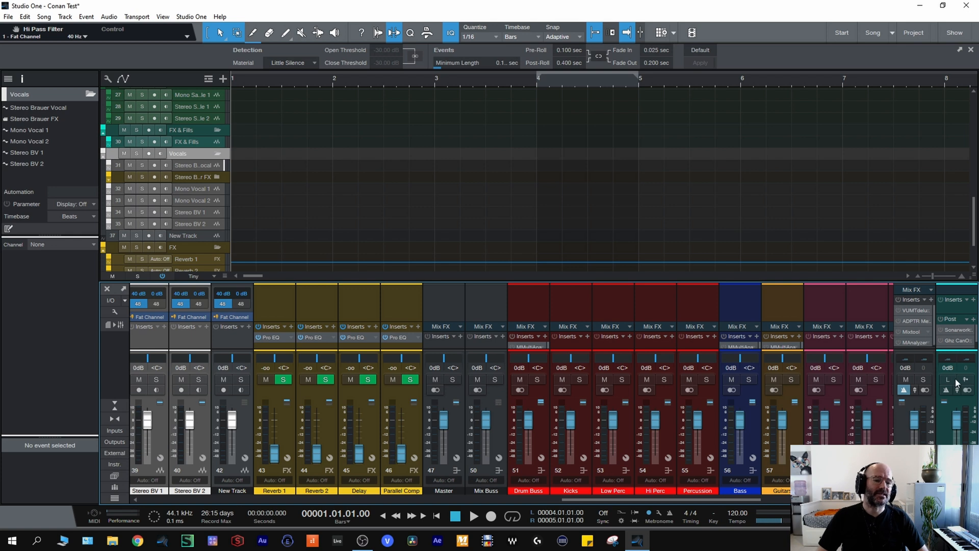
mouse_move(946, 378)
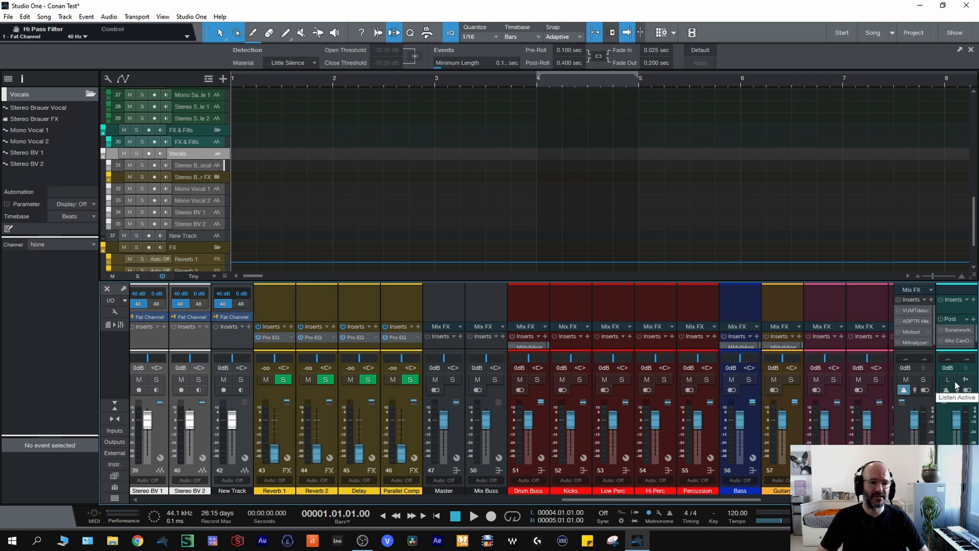
mouse_move(954, 373)
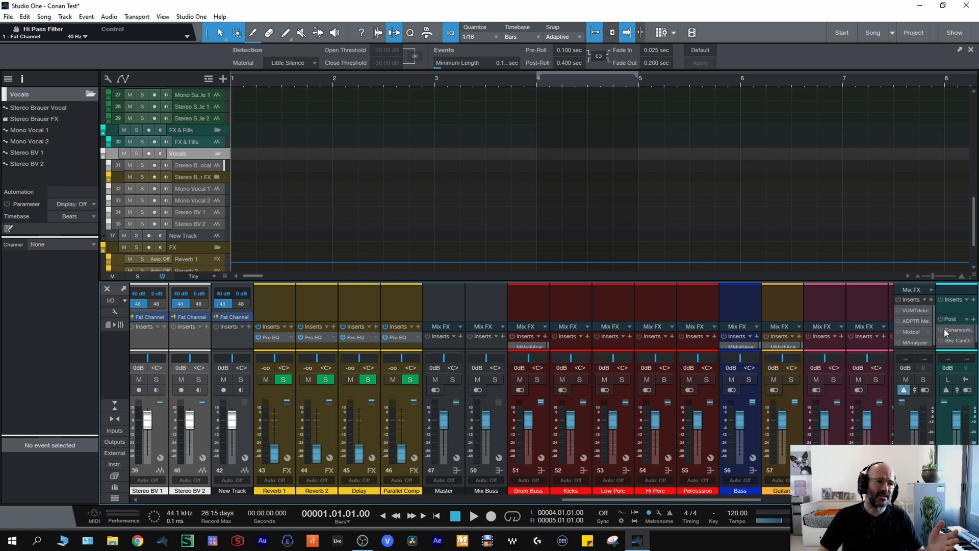
mouse_move(942, 331)
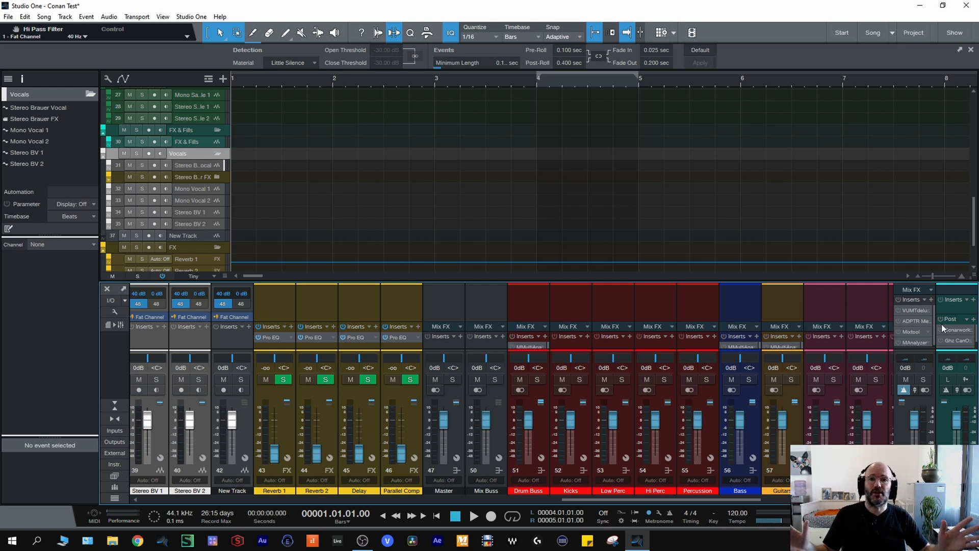
mouse_move(950, 336)
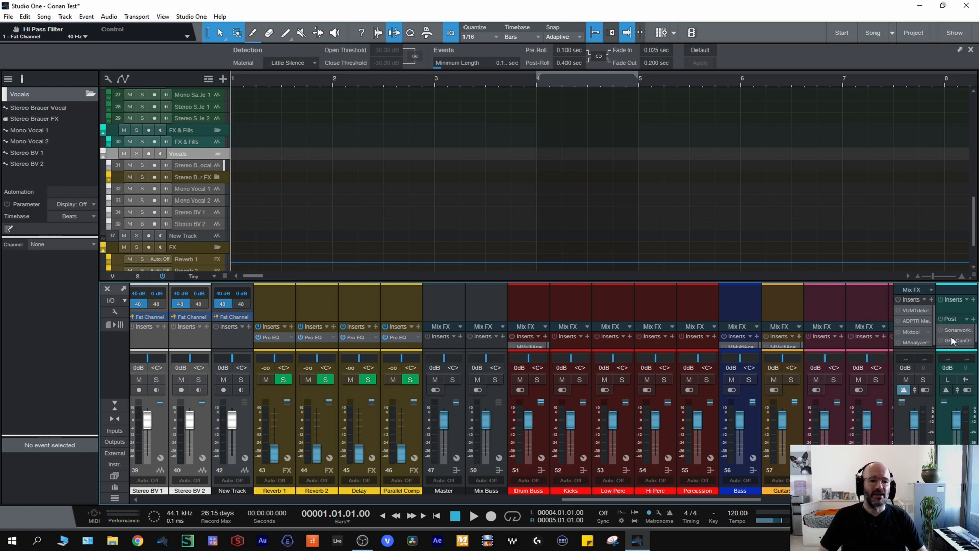
mouse_move(959, 341)
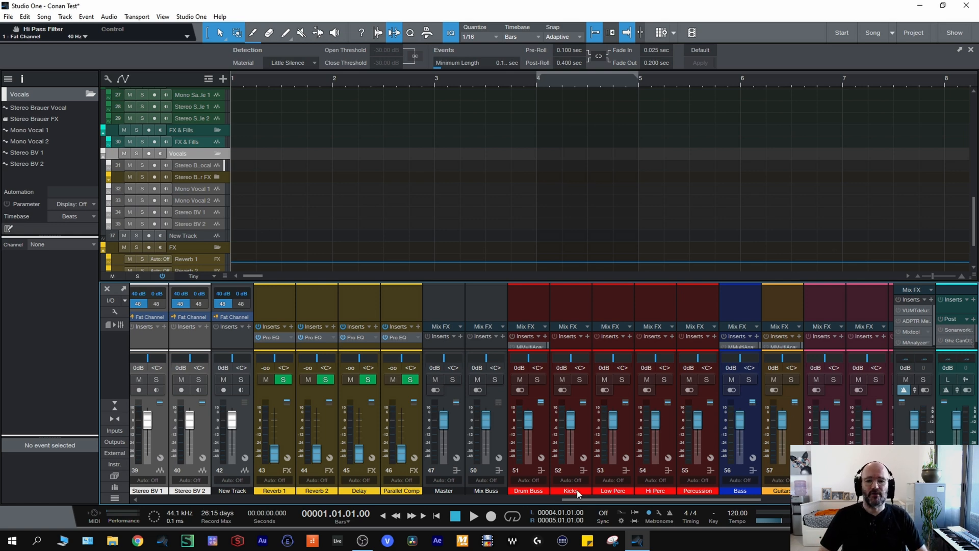
scroll("left", 3)
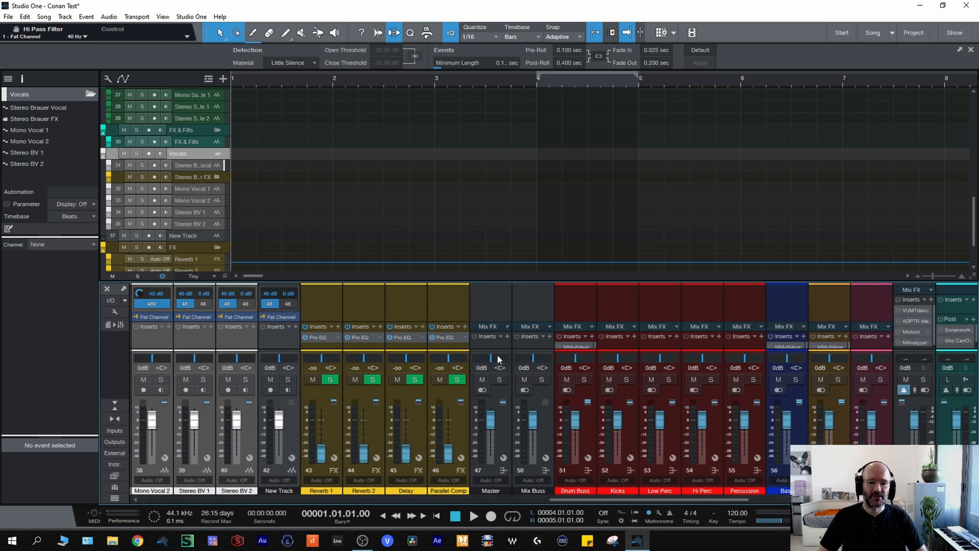
mouse_move(898, 370)
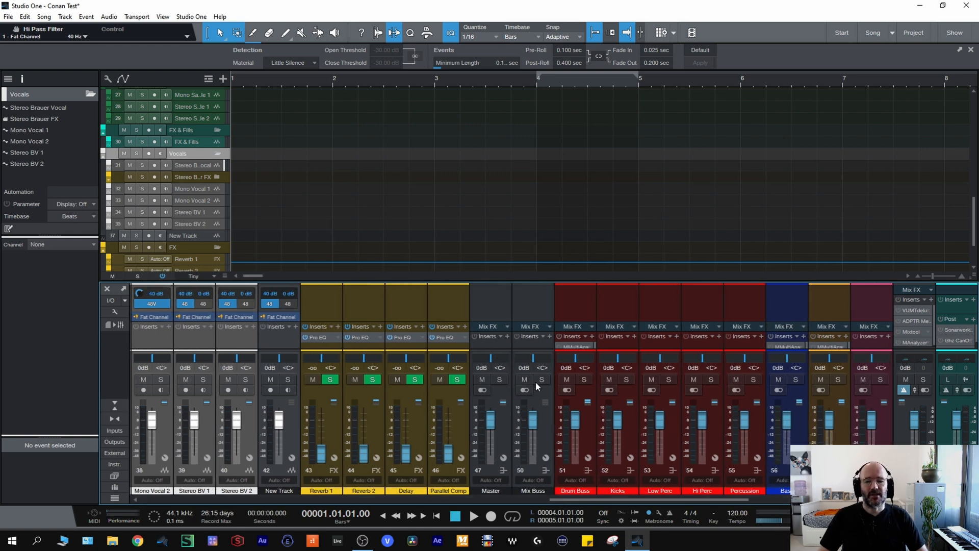
scroll("right", 3)
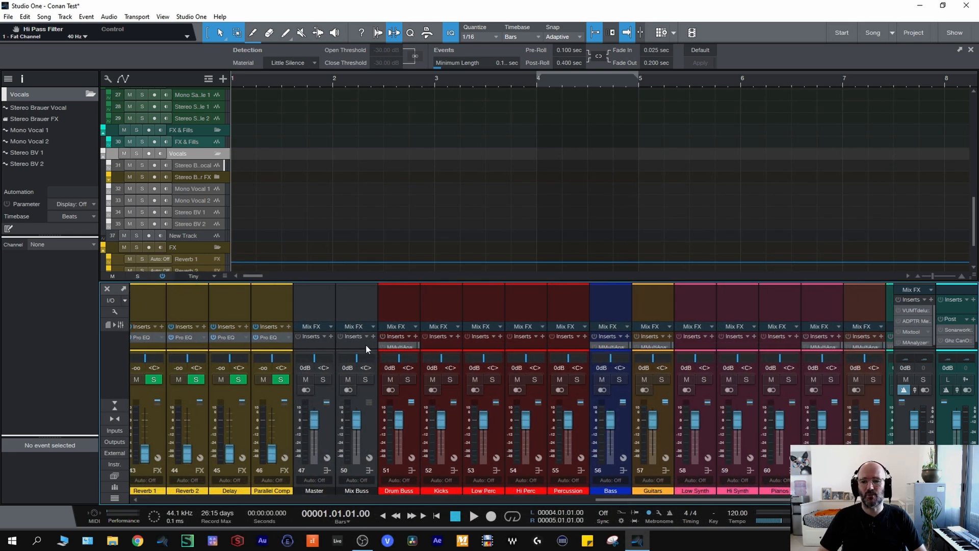
mouse_move(360, 321)
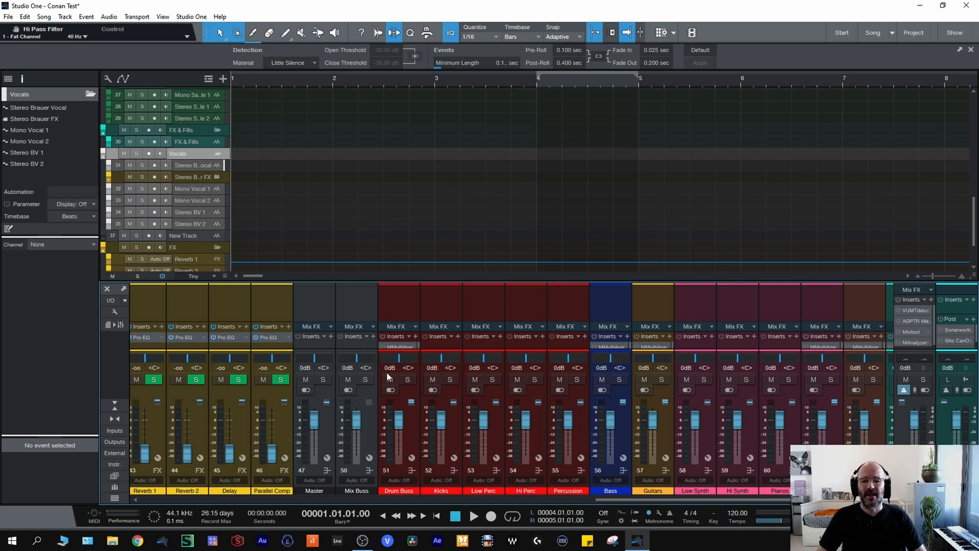
mouse_move(419, 399)
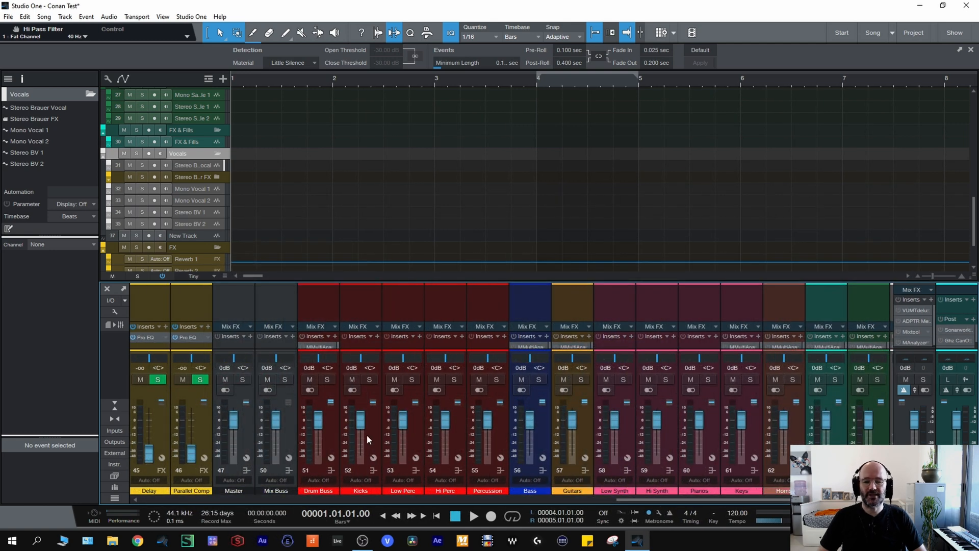
mouse_move(263, 278)
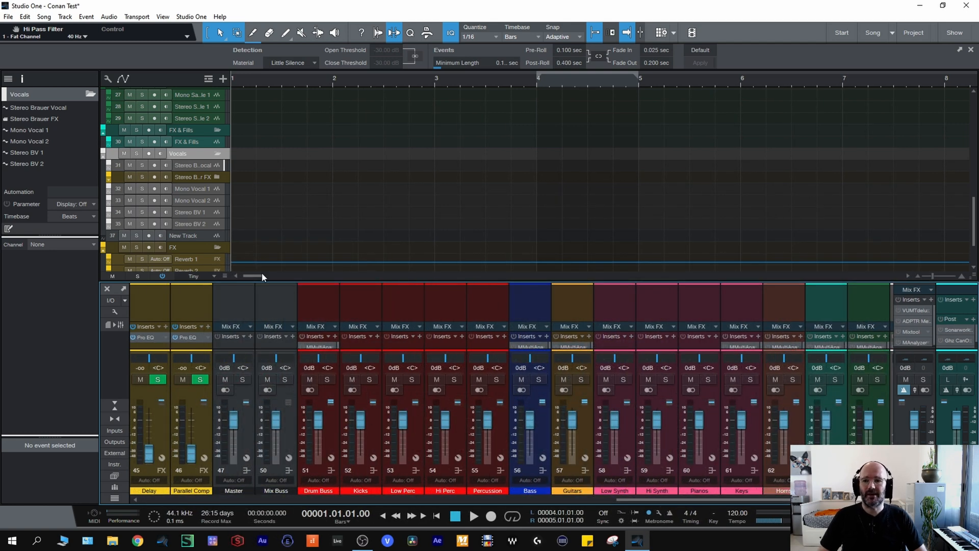
mouse_move(286, 304)
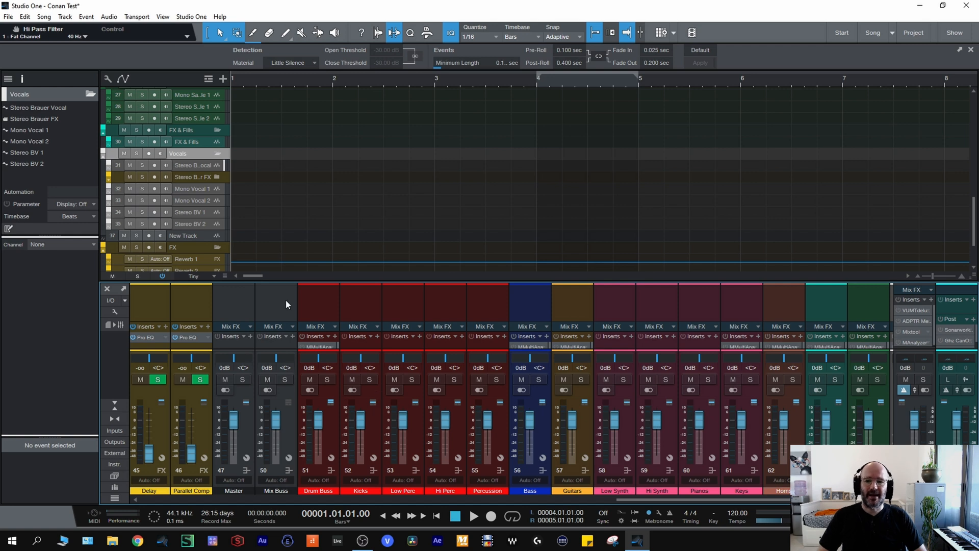
mouse_move(359, 484)
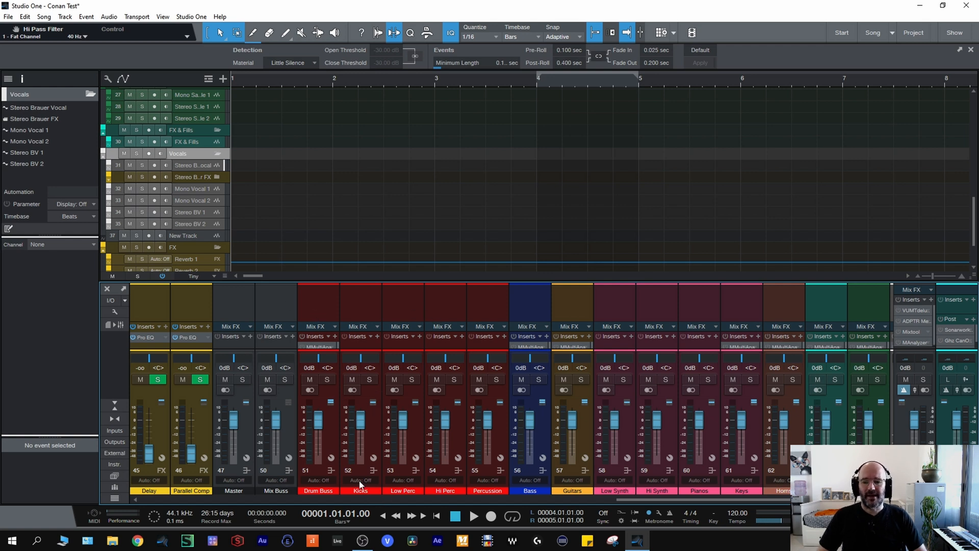
mouse_move(453, 410)
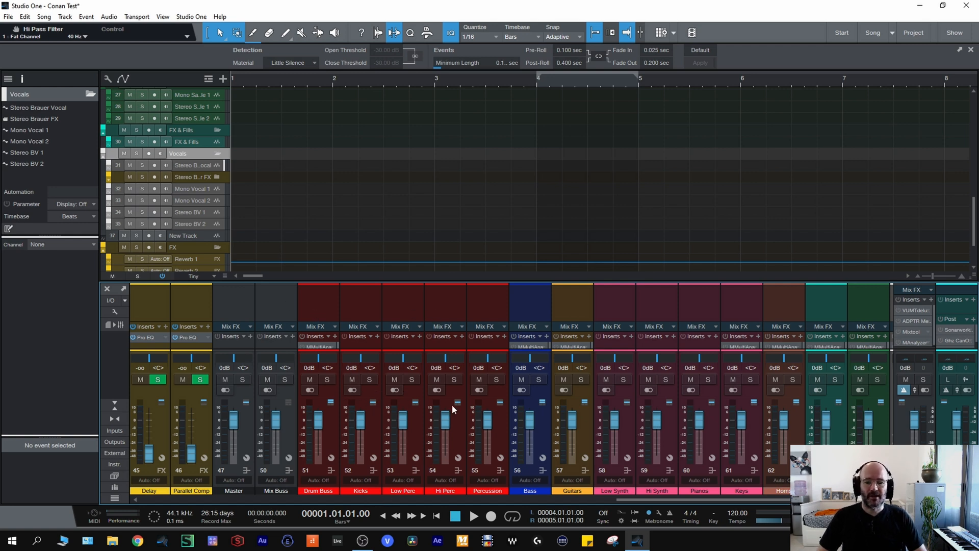
mouse_move(386, 320)
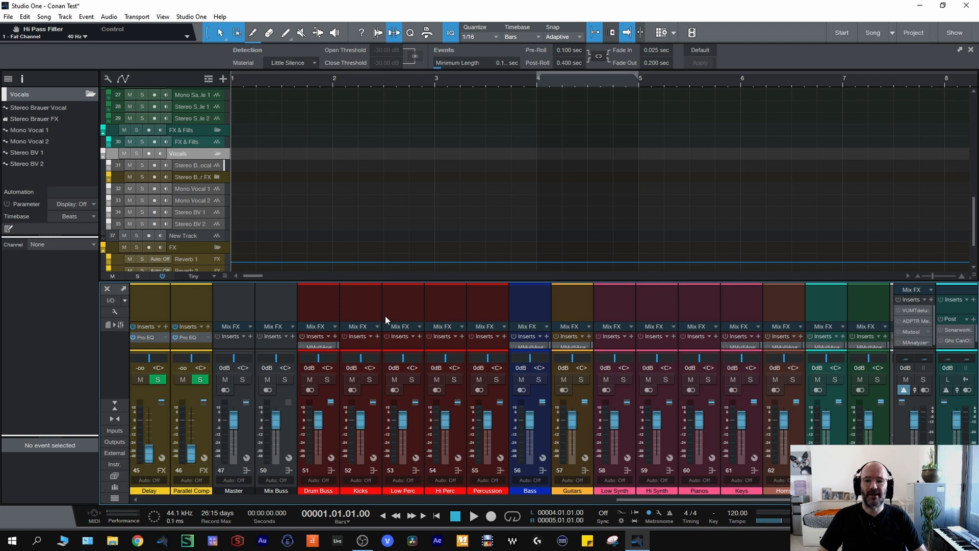
mouse_move(404, 445)
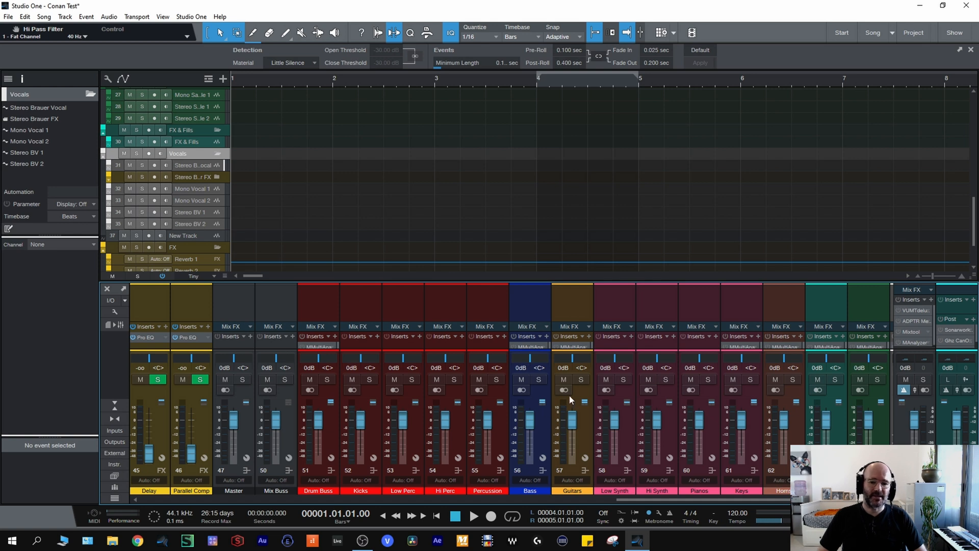
scroll("right", 3)
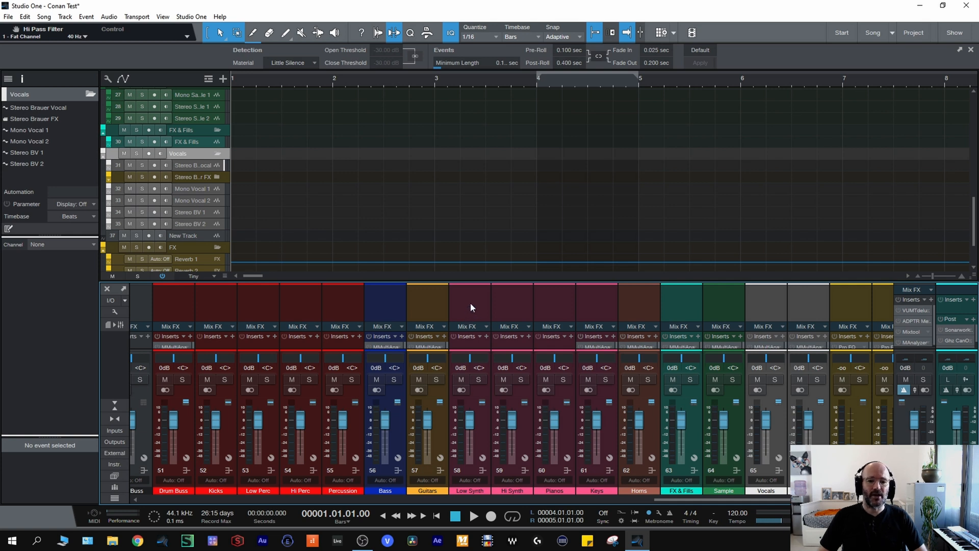
mouse_move(418, 299)
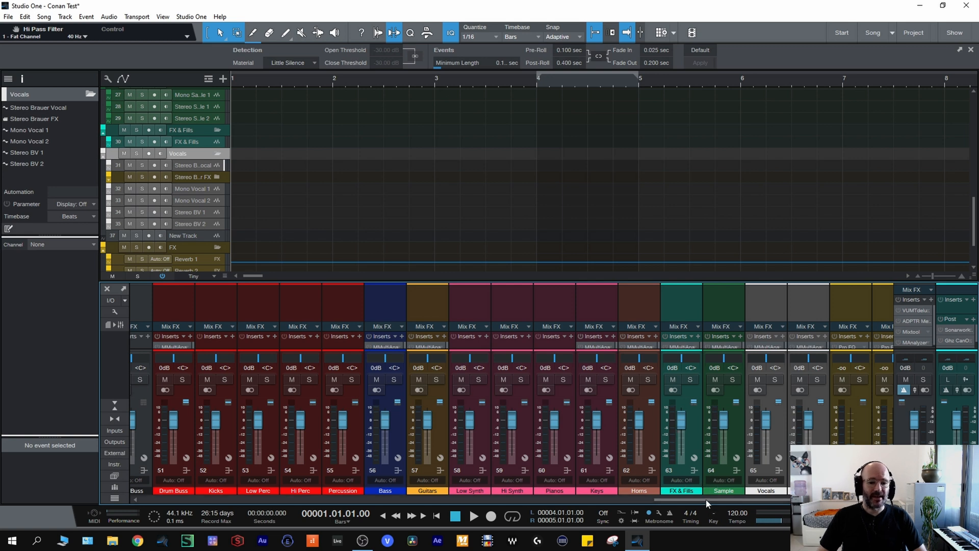
scroll("right", 3)
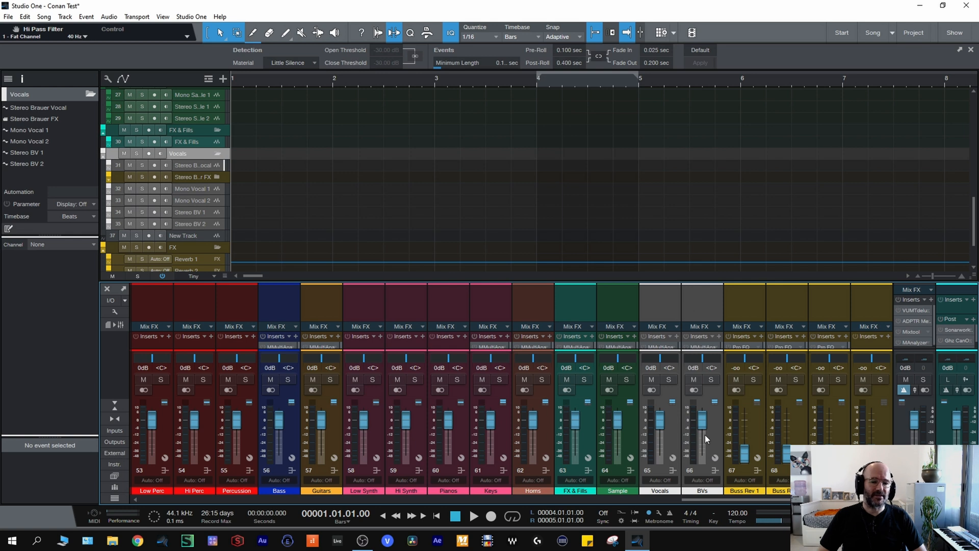
mouse_move(720, 408)
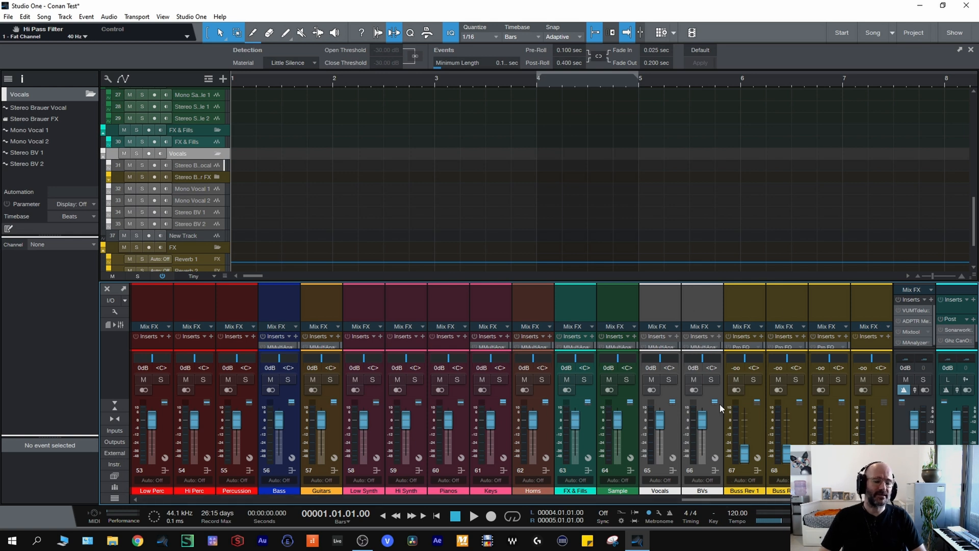
mouse_move(585, 380)
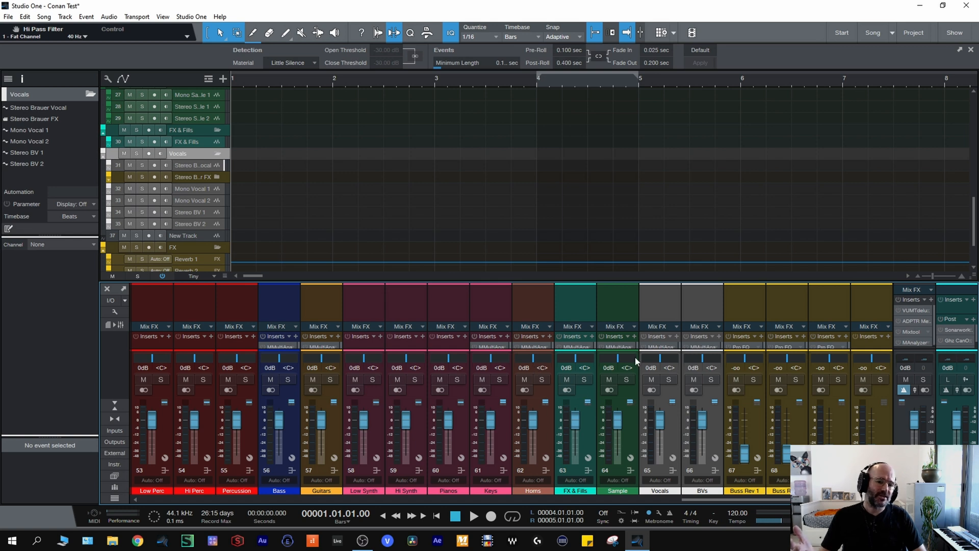
mouse_move(640, 306)
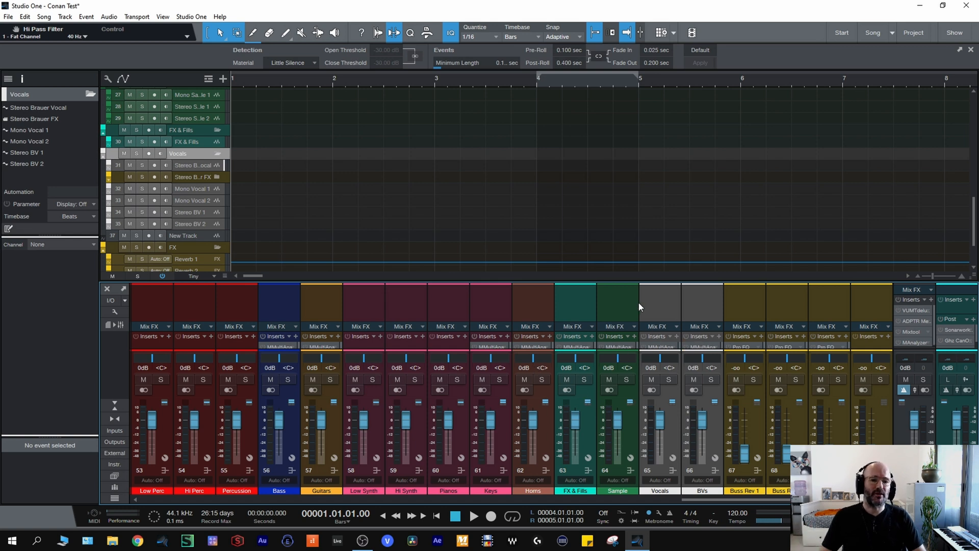
mouse_move(621, 481)
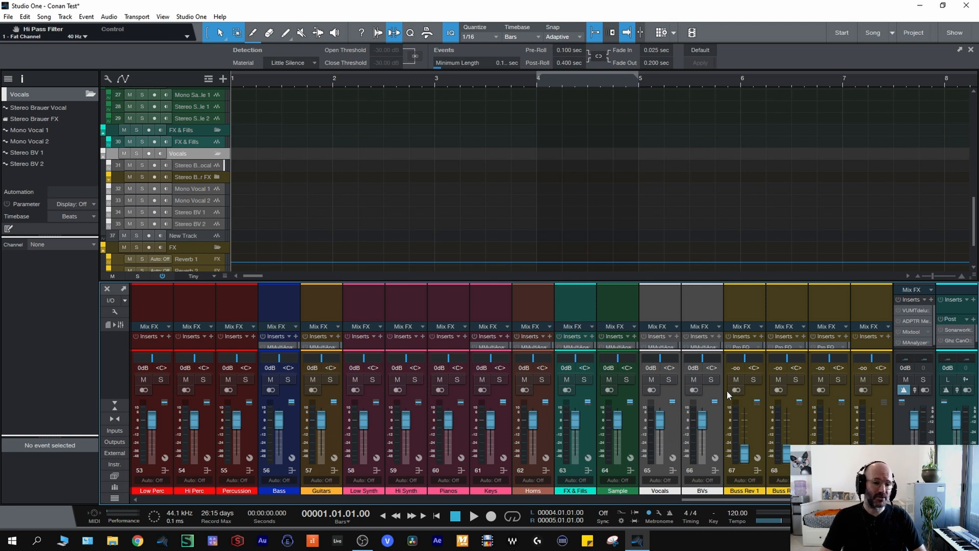
mouse_move(872, 308)
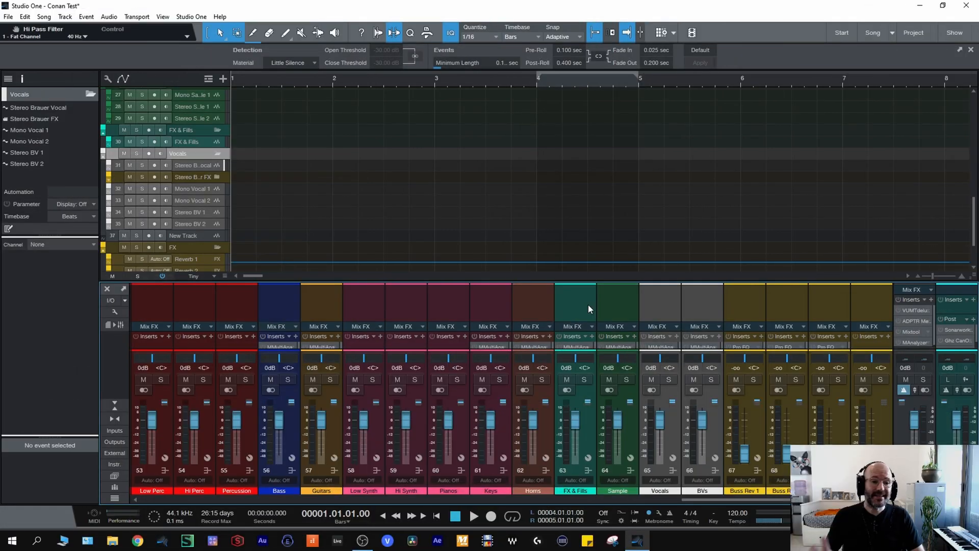
mouse_move(583, 307)
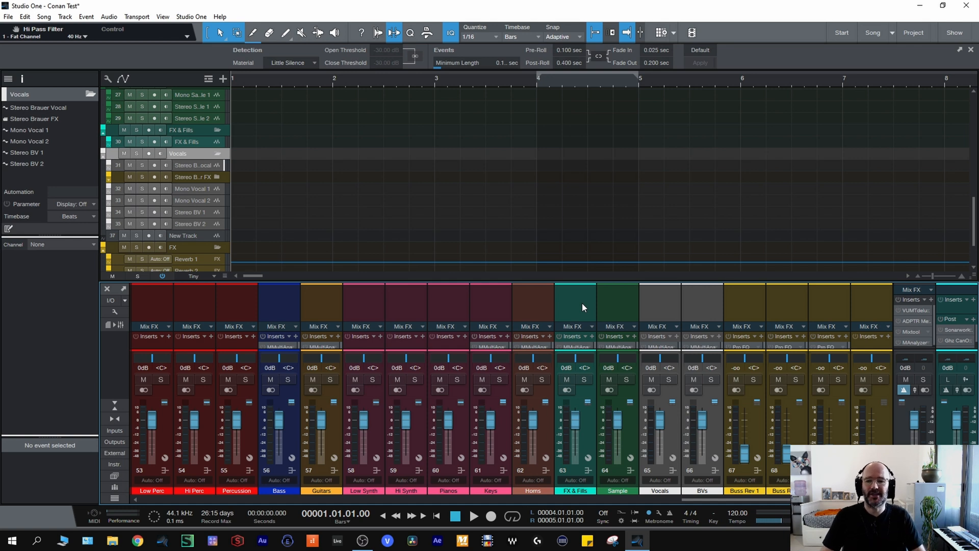
mouse_move(555, 307)
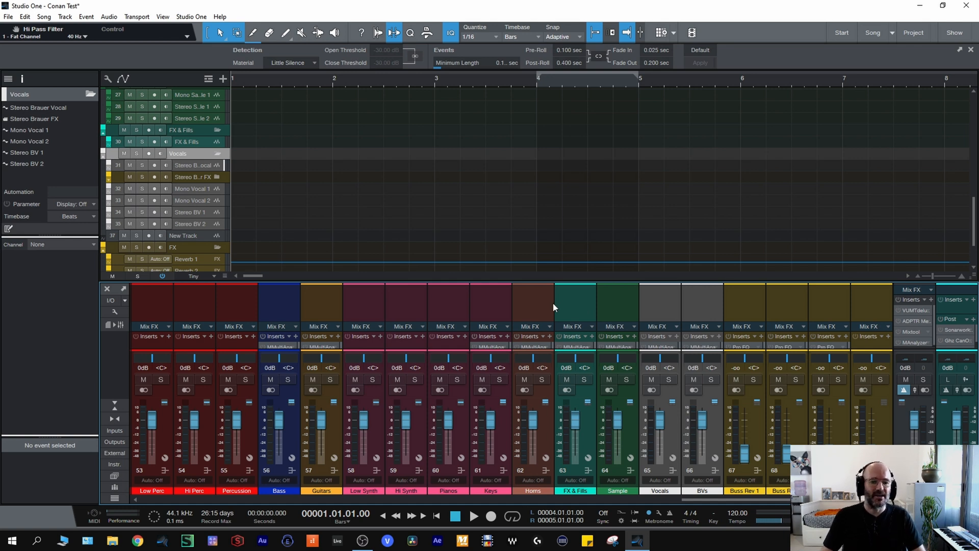
mouse_move(558, 305)
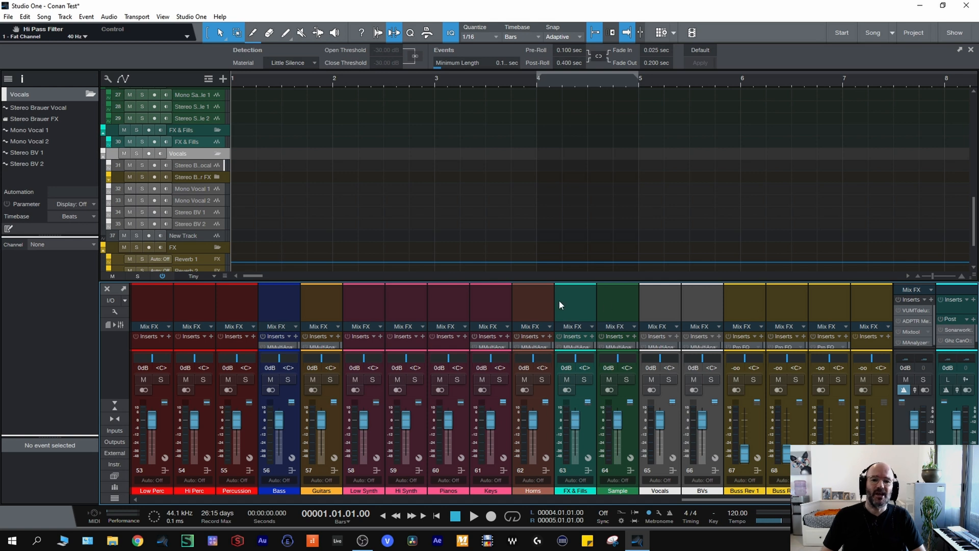
mouse_move(526, 306)
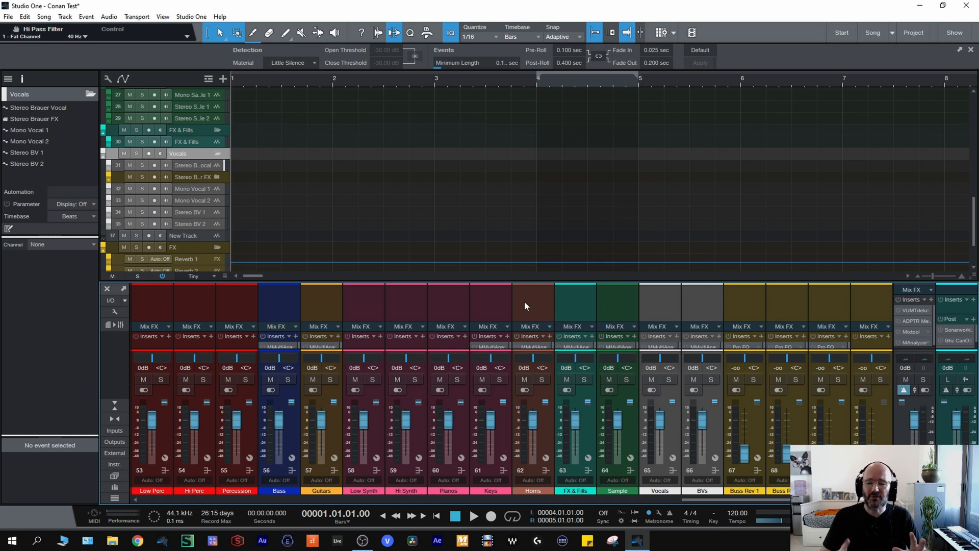
mouse_move(504, 290)
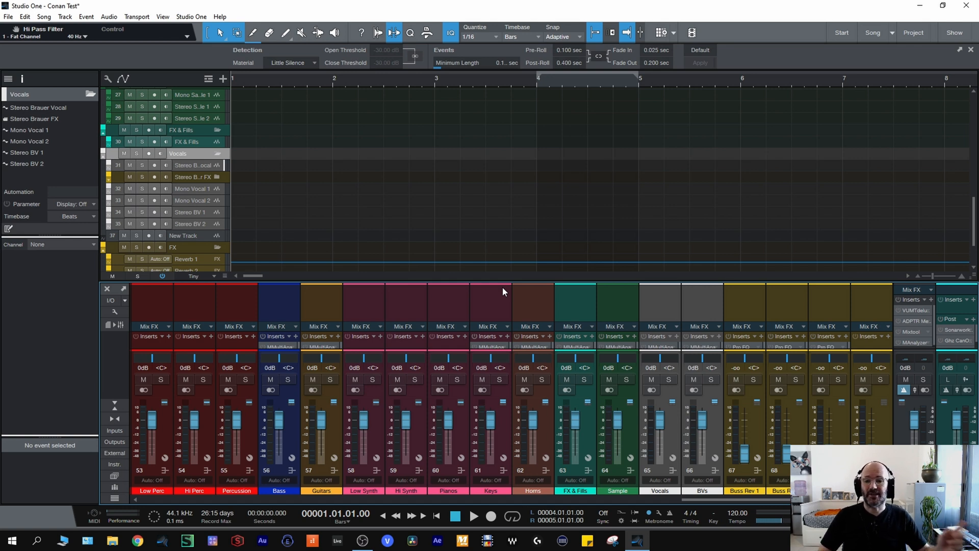
mouse_move(506, 299)
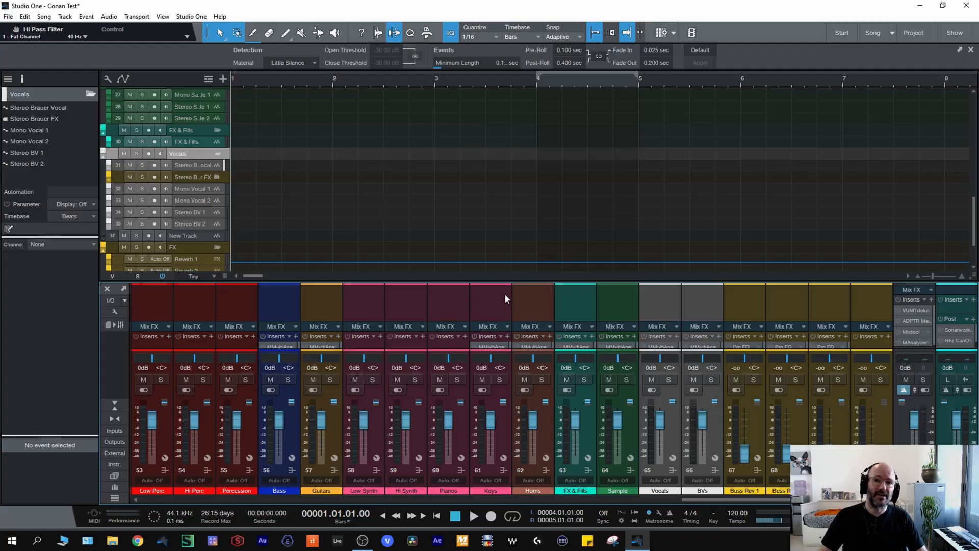
Scroll up to the Sample folder holding the Backpack Girls stems.
scroll("up", 3)
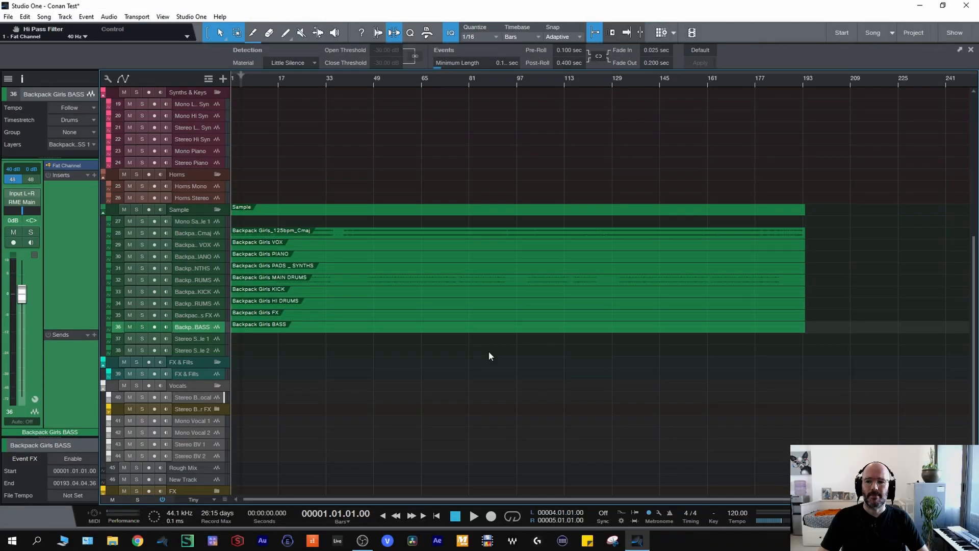
mouse_move(477, 359)
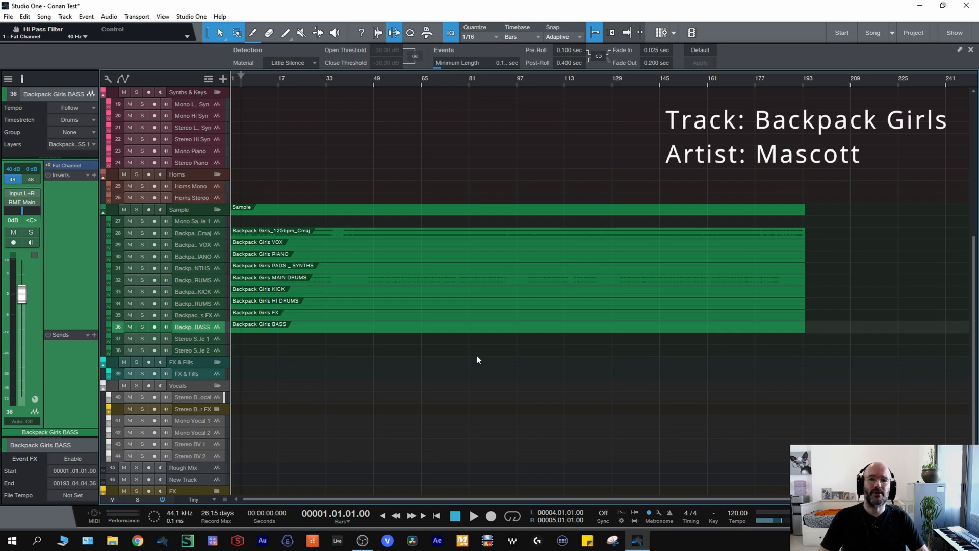
mouse_move(481, 356)
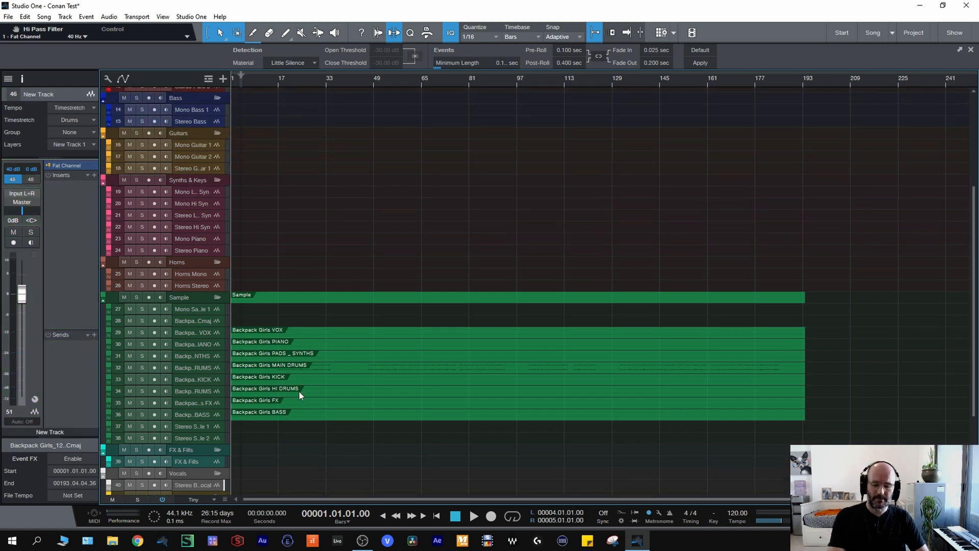
Move the Pads/Synths, Main Drums, Kick and Hi Drums stems onto their synth and drum tracks.
scroll("up", 3)
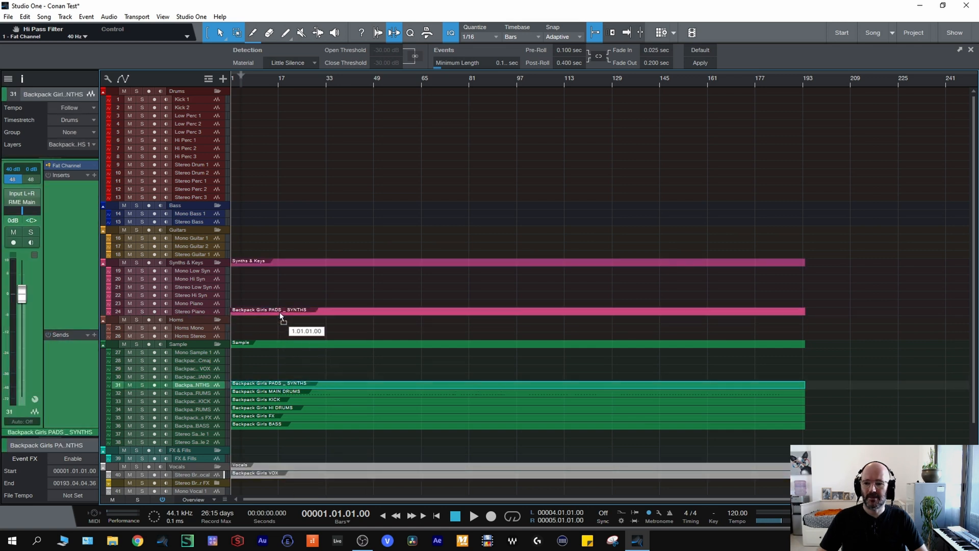
left_click(191, 295)
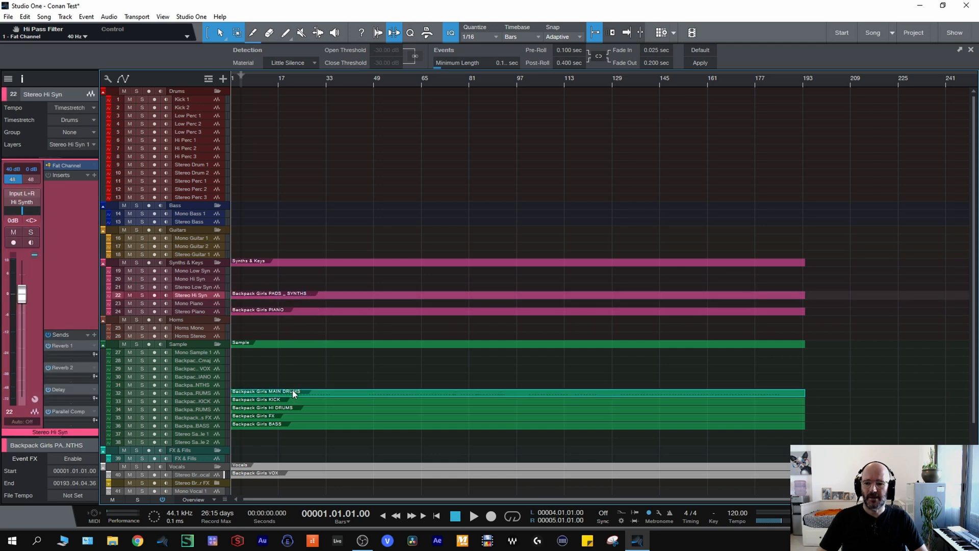
left_click(274, 163)
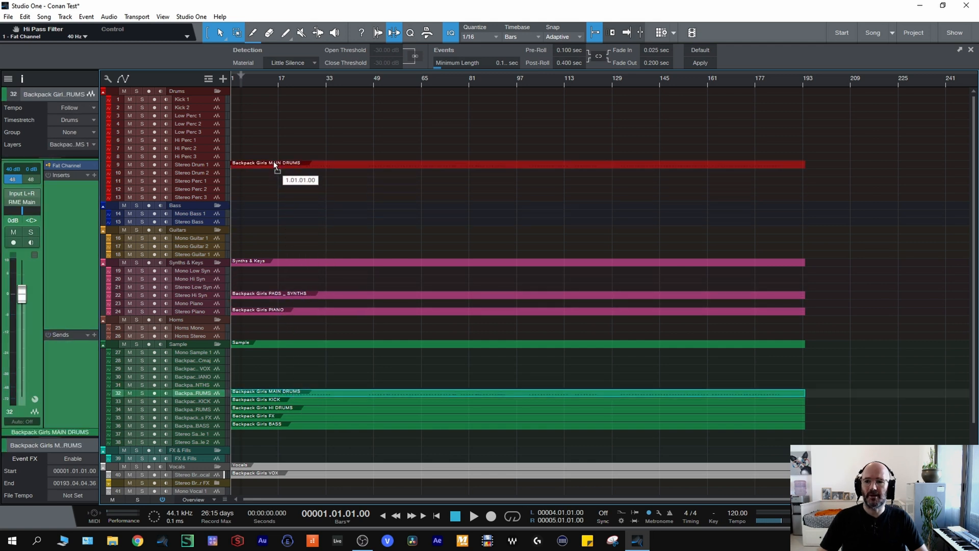
left_click(187, 115)
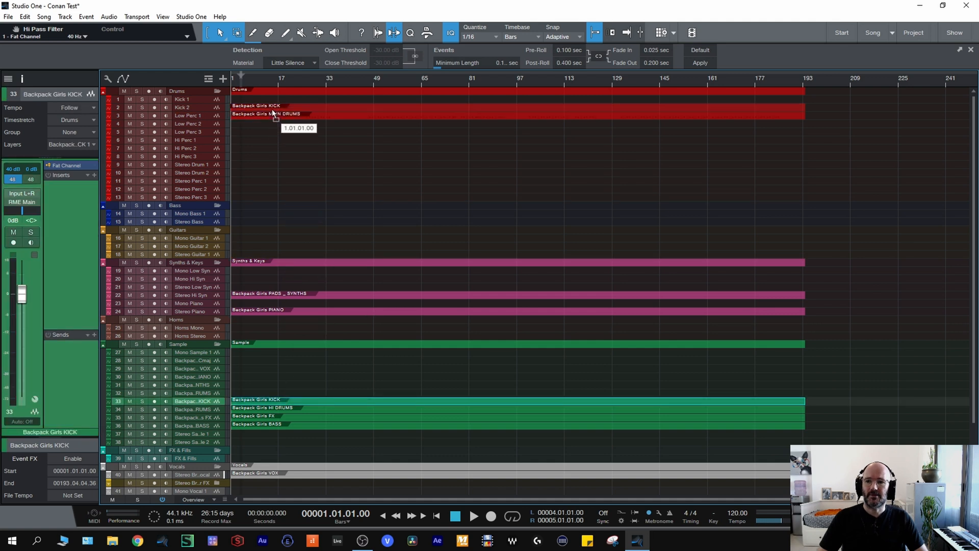
left_click(182, 99)
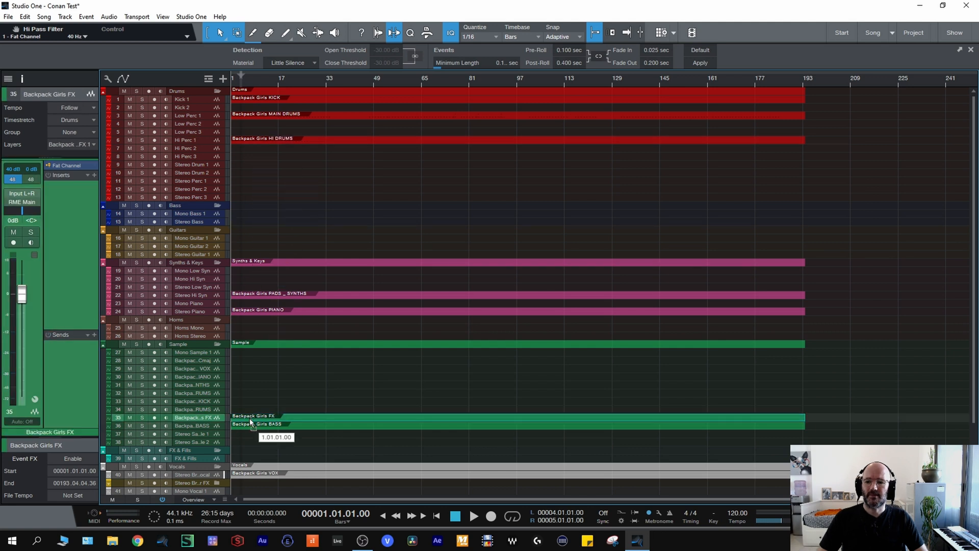
Move the FX stem into FX & Fills and the Bass stem onto Mono Bass 1.
left_click(188, 458)
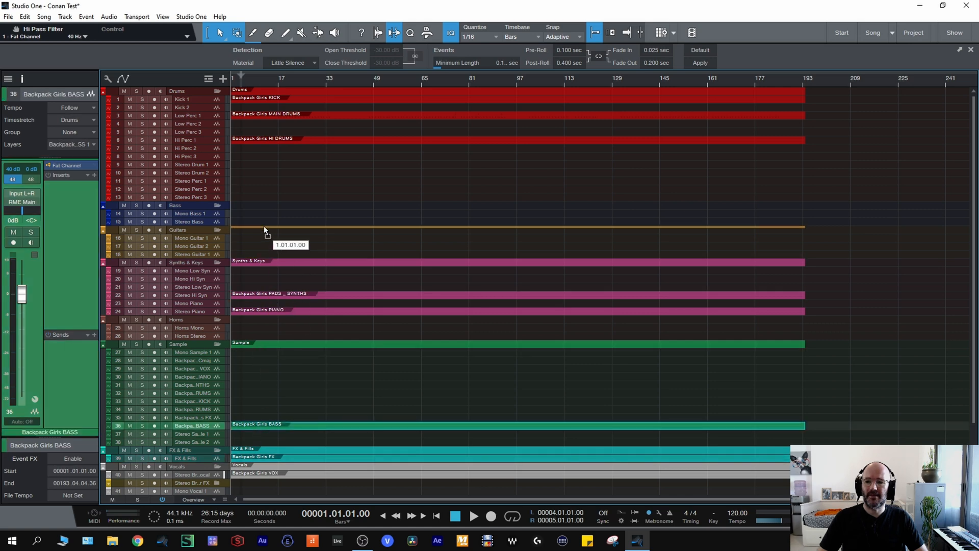
left_click(191, 221)
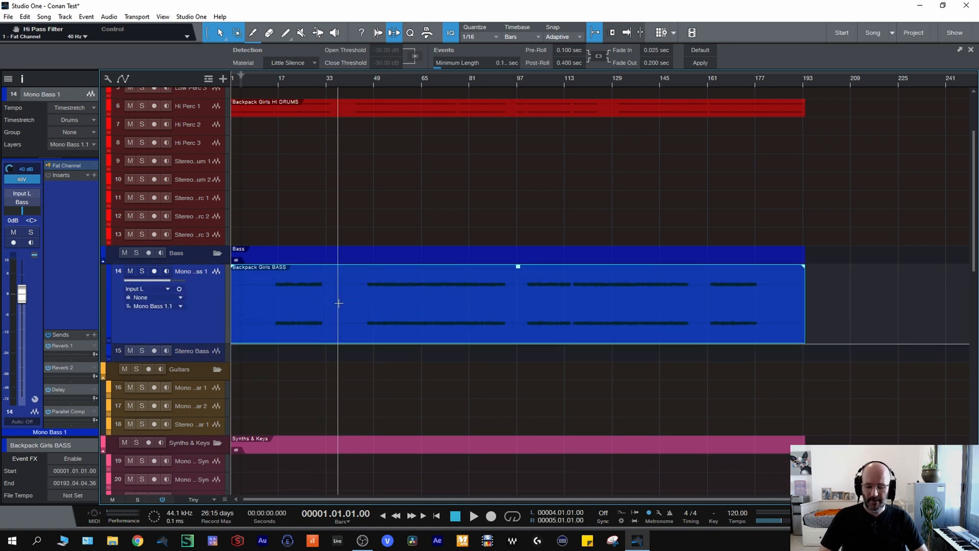
Bounce the kick and bass stems to mono events on Kick 1 and Mono Bass 1.
scroll("up", 3)
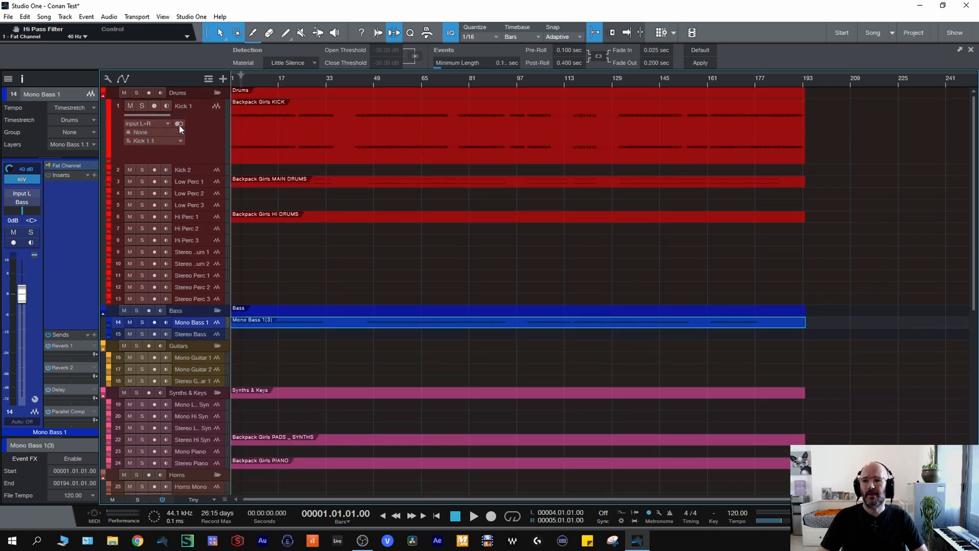
left_click(184, 106)
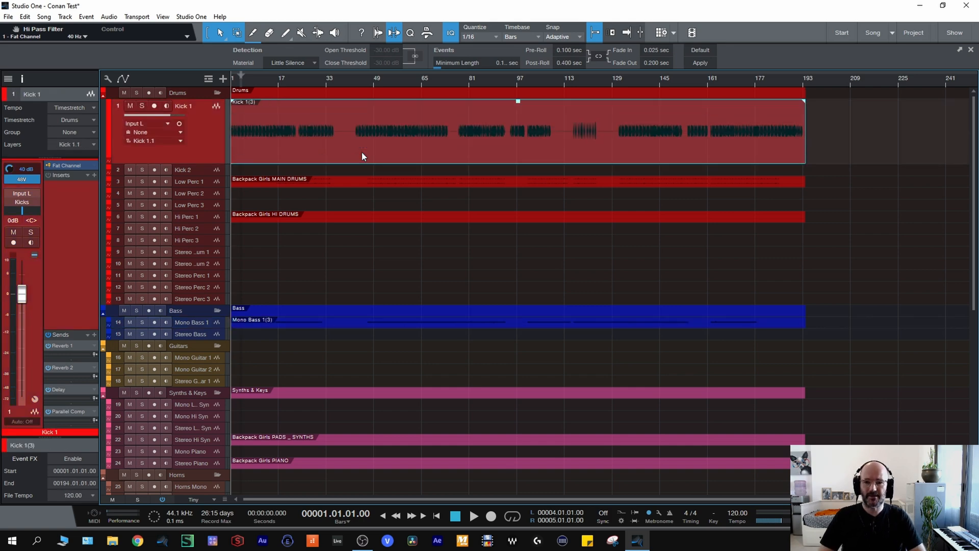
mouse_move(375, 241)
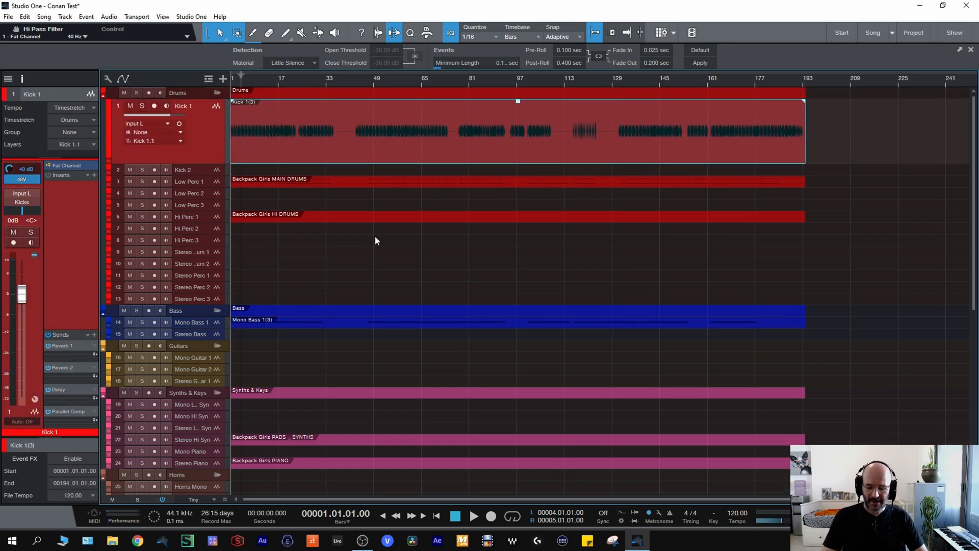
left_click(8, 79)
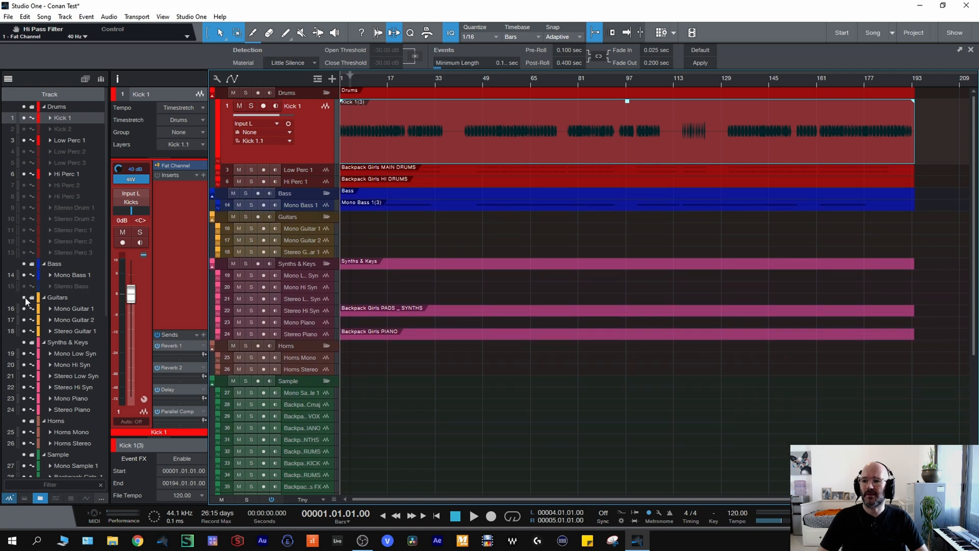
Hide the unused guitar, synth, horn, sample and vocal tracks via the Track List.
left_click(43, 297)
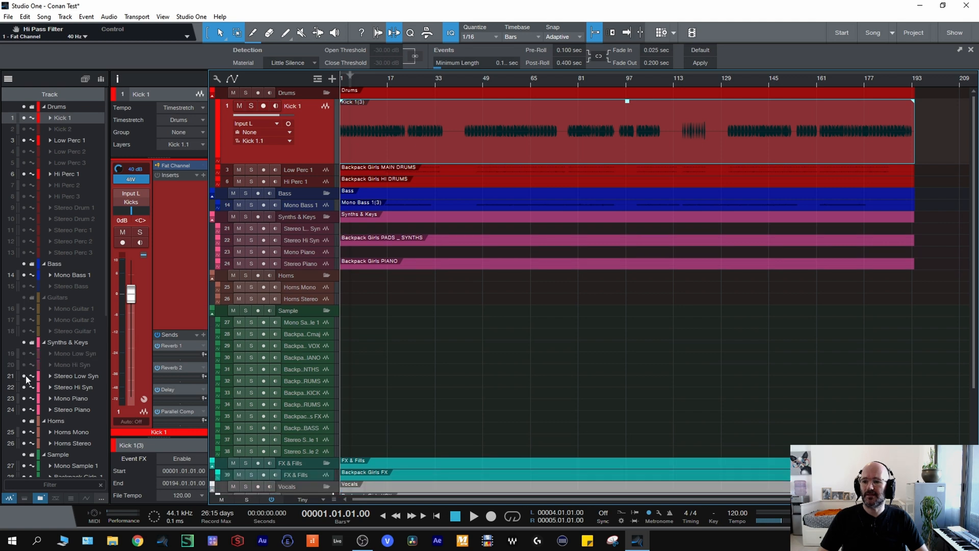
scroll("down", 3)
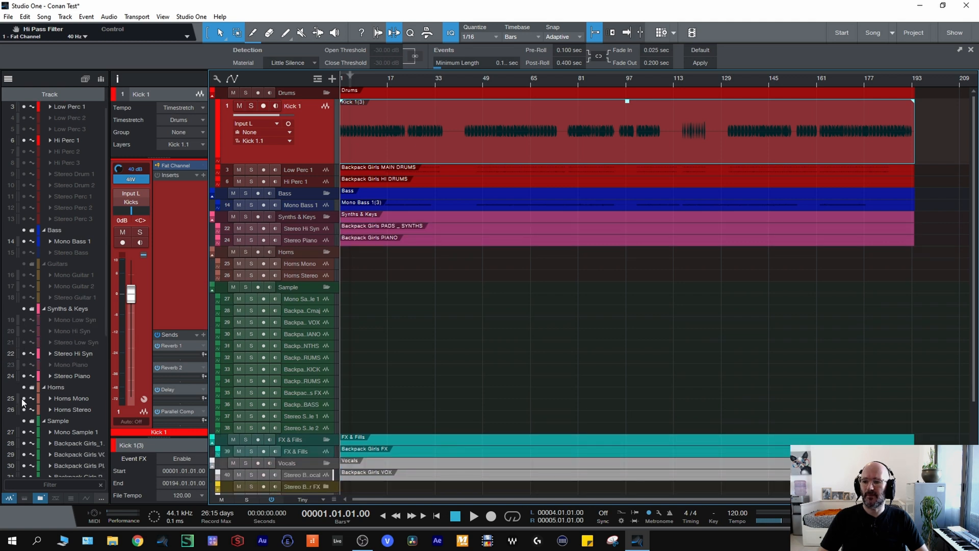
scroll("down", 3)
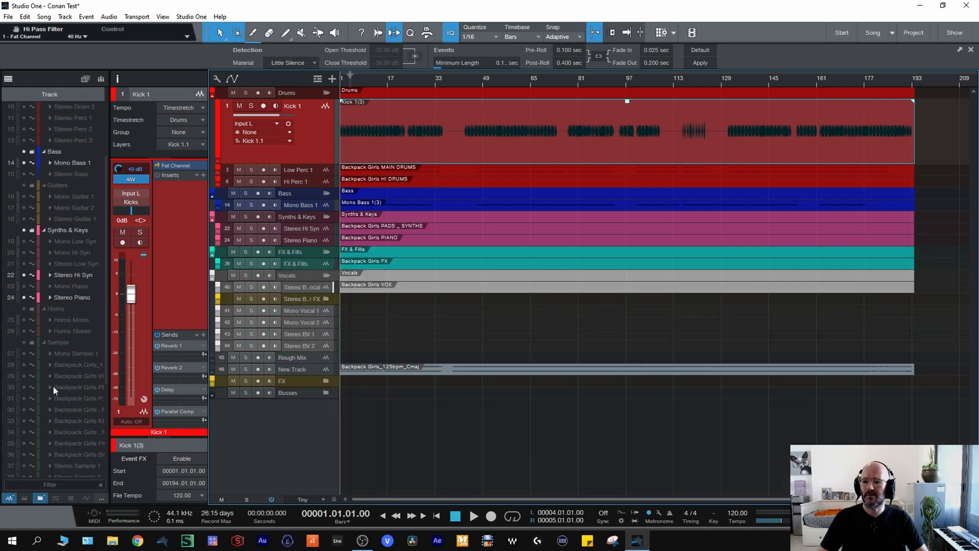
scroll("down", 3)
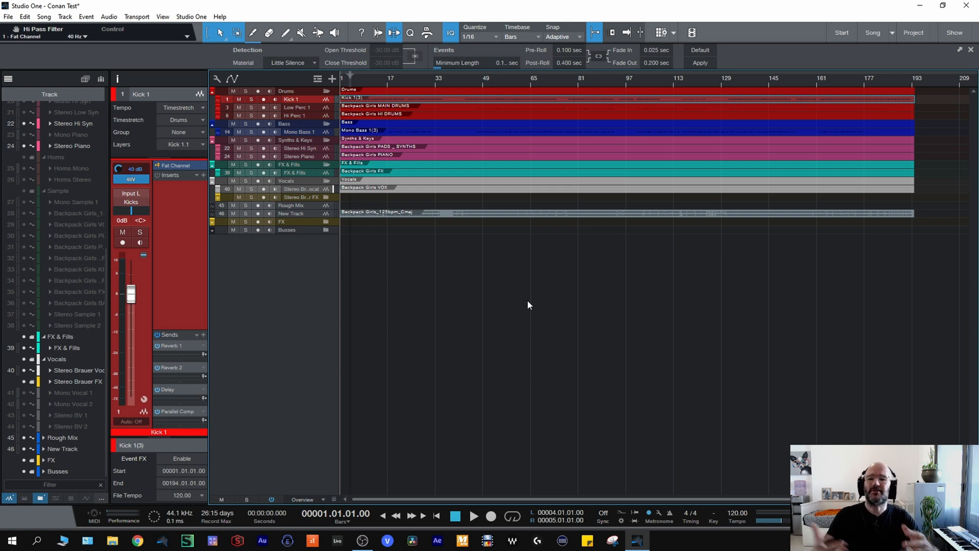
mouse_move(447, 300)
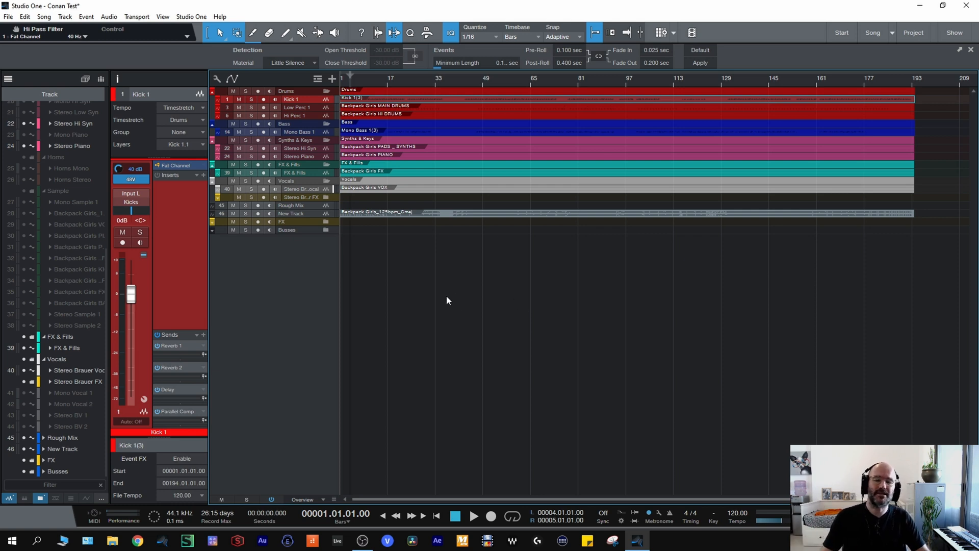